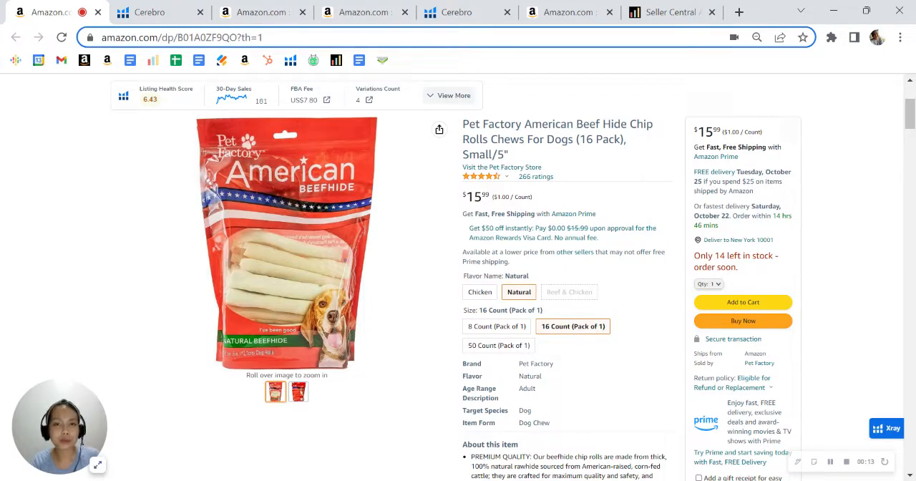
mouse_move(864, 285)
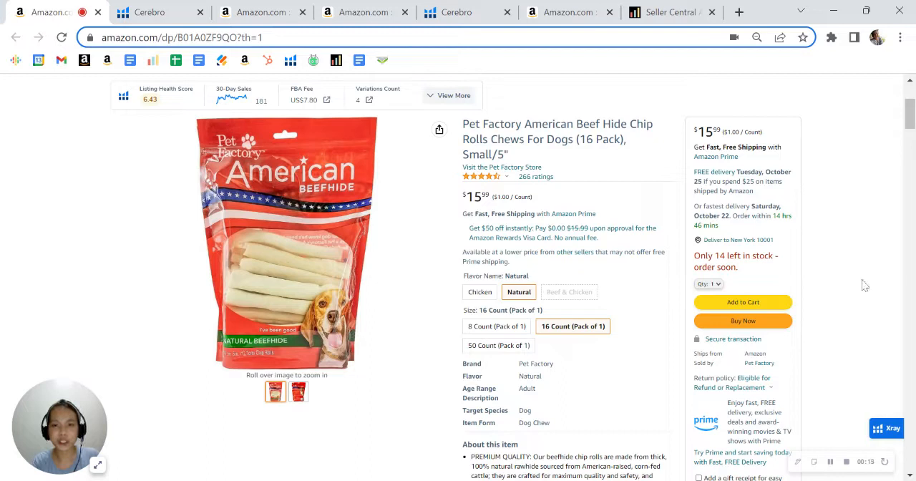
mouse_move(862, 236)
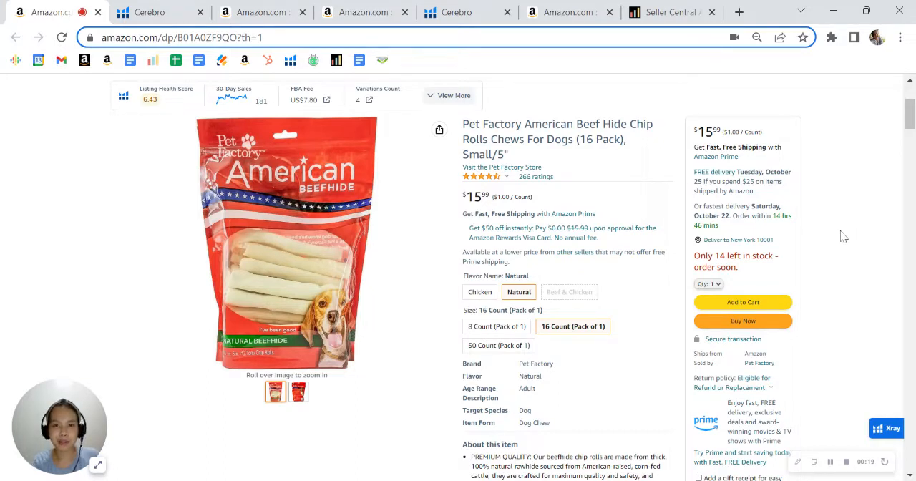
Scroll the Cerebro keyword results, briefly marking and unmarking the dog treat keyword
click(154, 11)
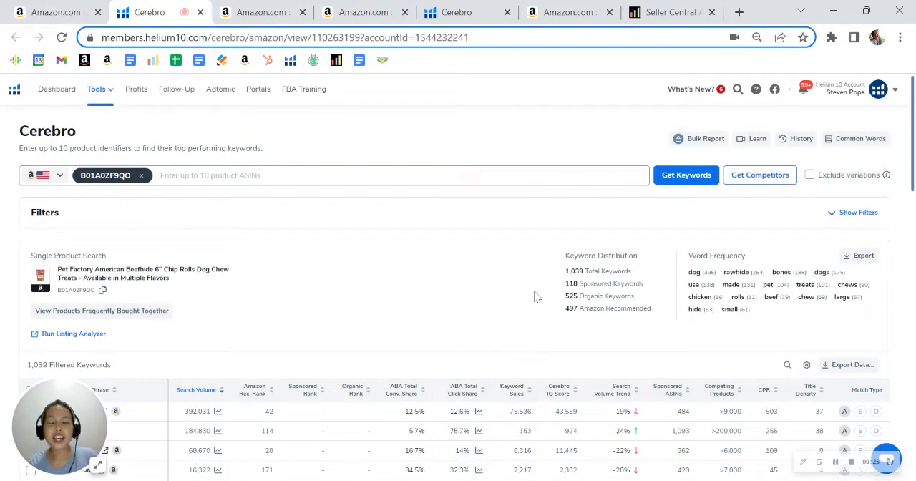
mouse_move(512, 309)
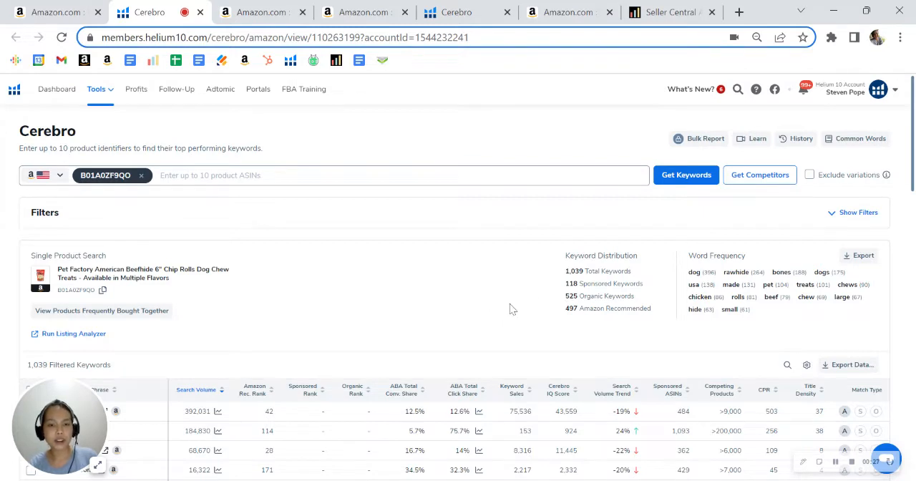
mouse_move(472, 309)
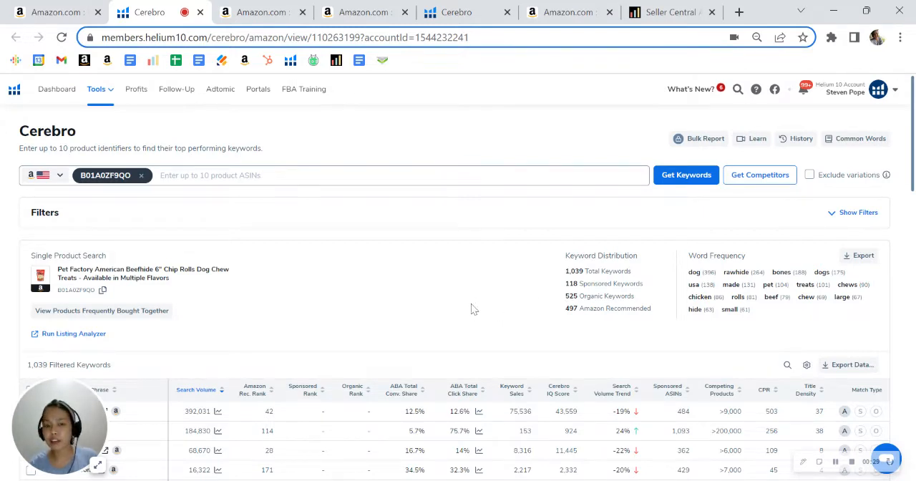
mouse_move(548, 286)
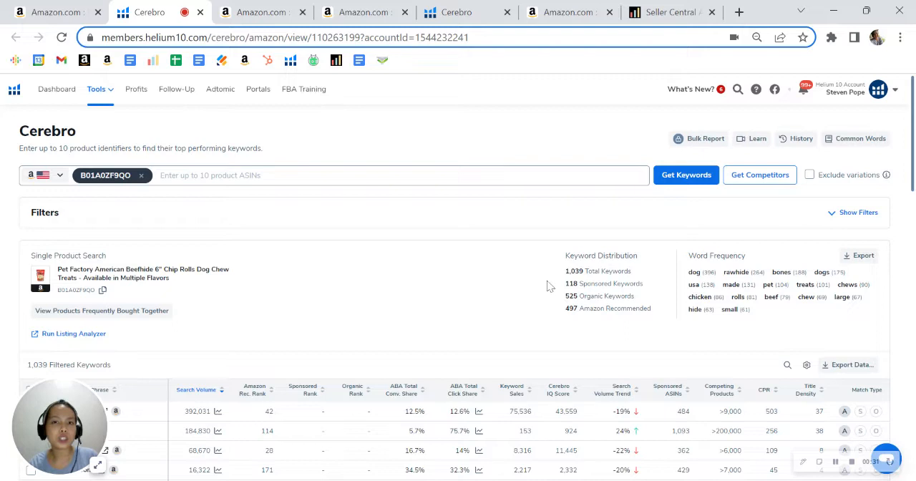
mouse_move(461, 292)
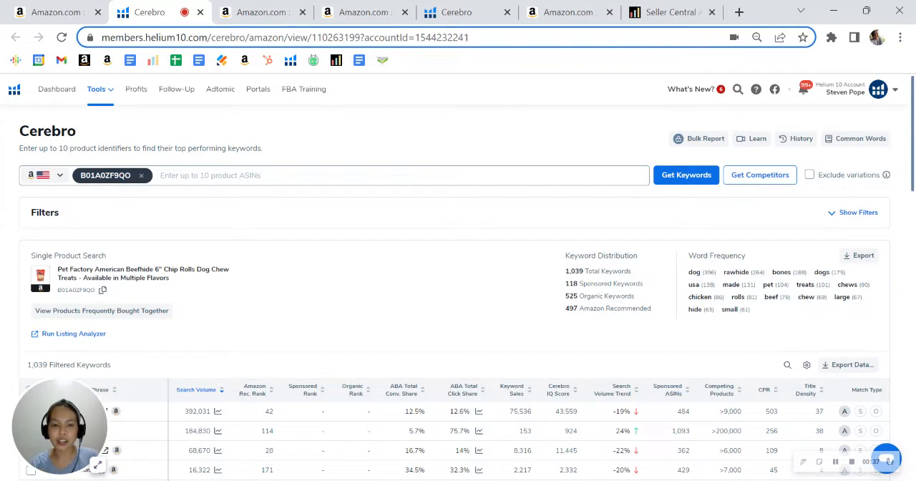
double_click(600, 295)
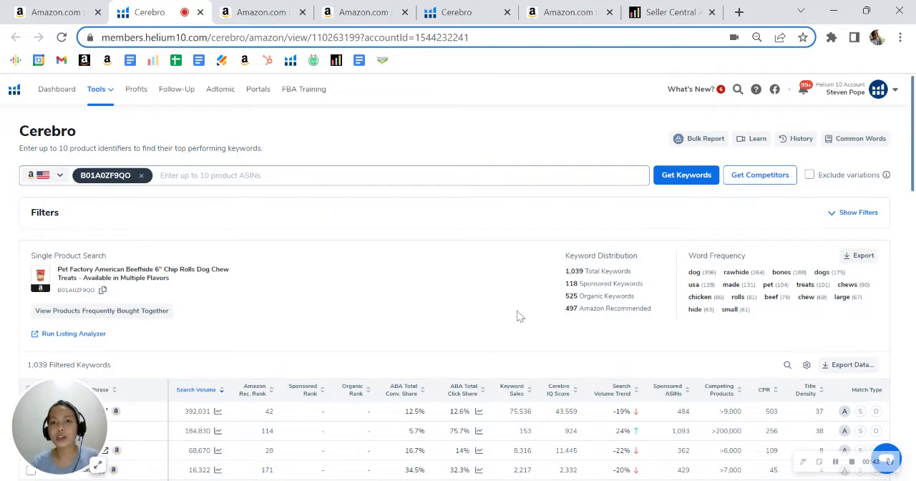
mouse_move(506, 315)
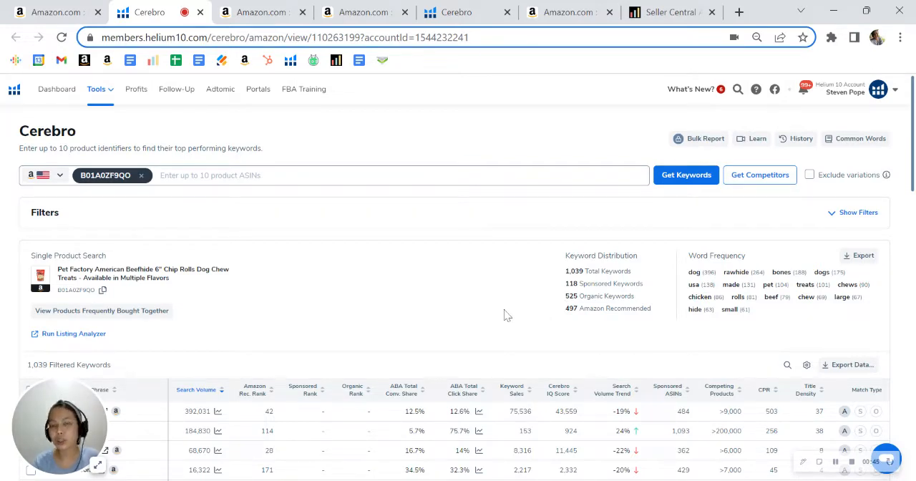
scroll(down, 3)
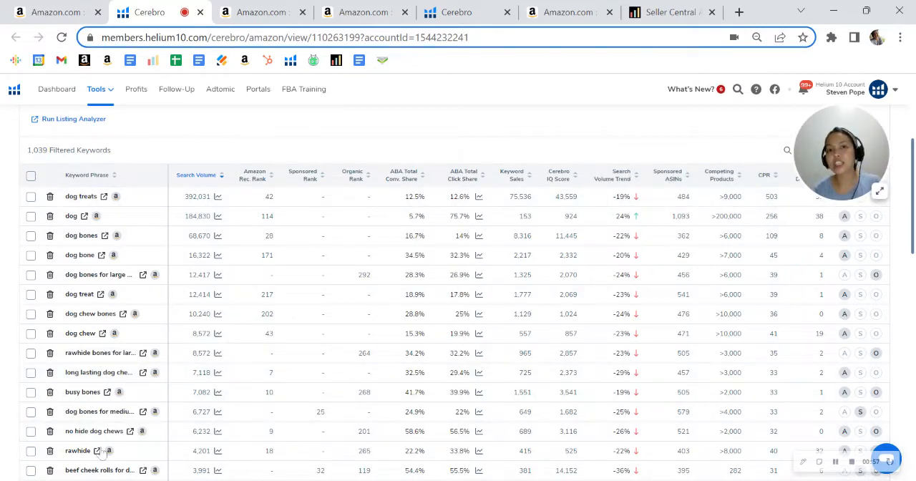
mouse_move(326, 183)
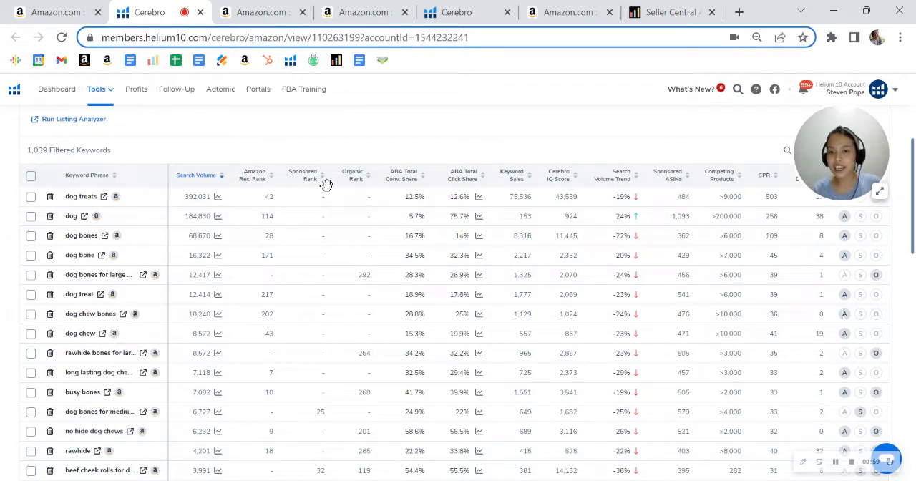
mouse_move(340, 236)
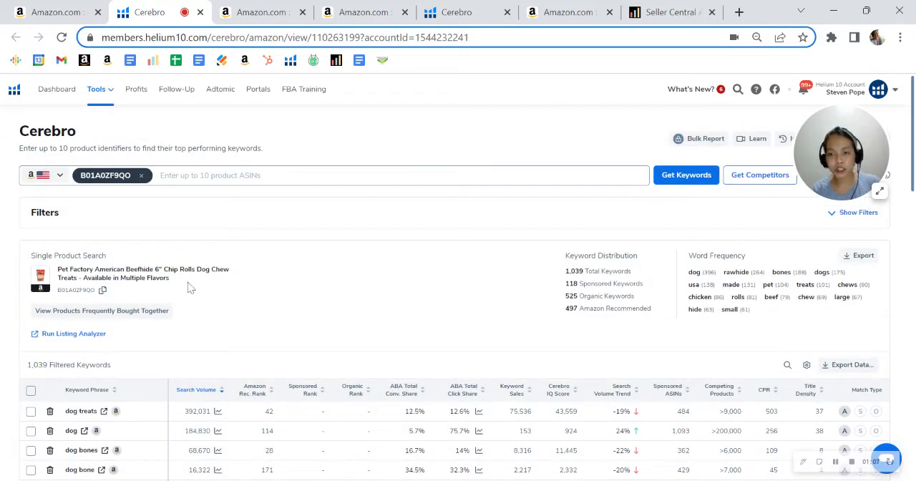
scroll(down, 3)
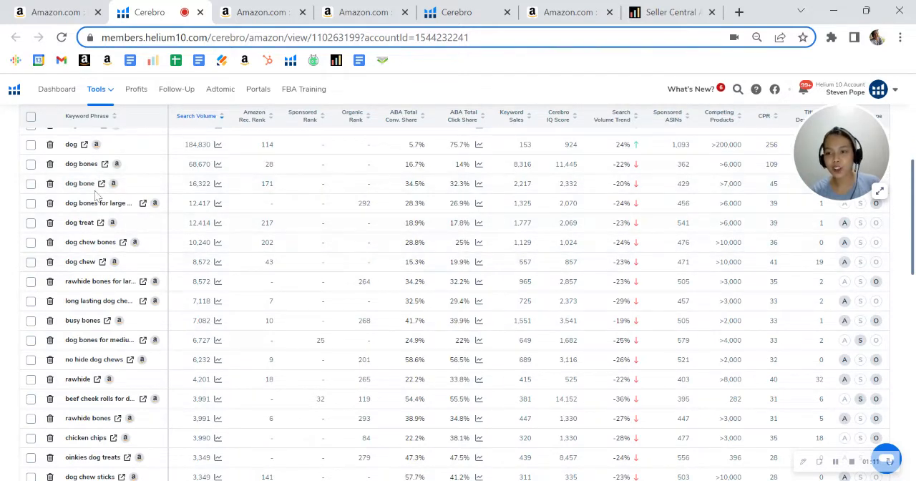
mouse_move(198, 236)
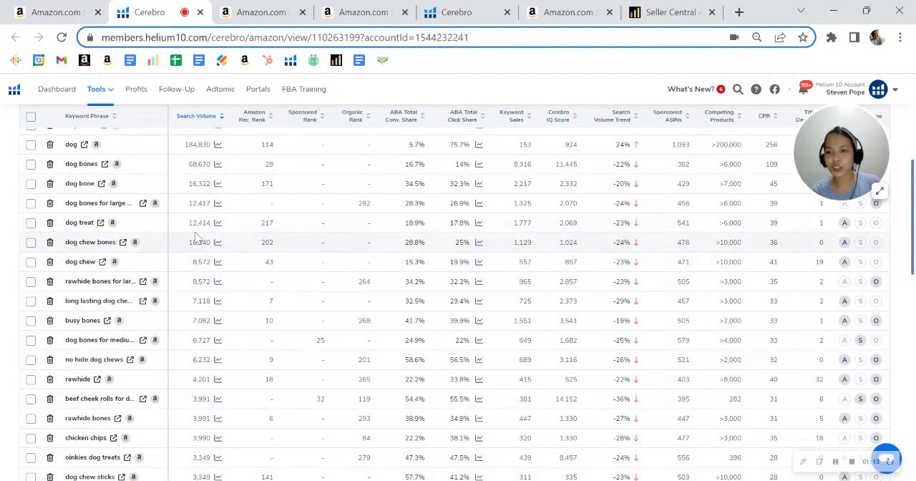
click(32, 224)
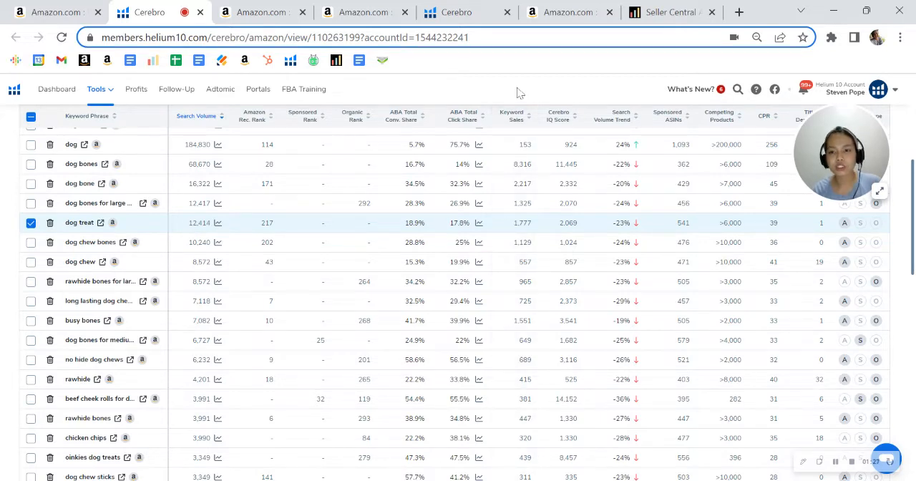
mouse_move(501, 109)
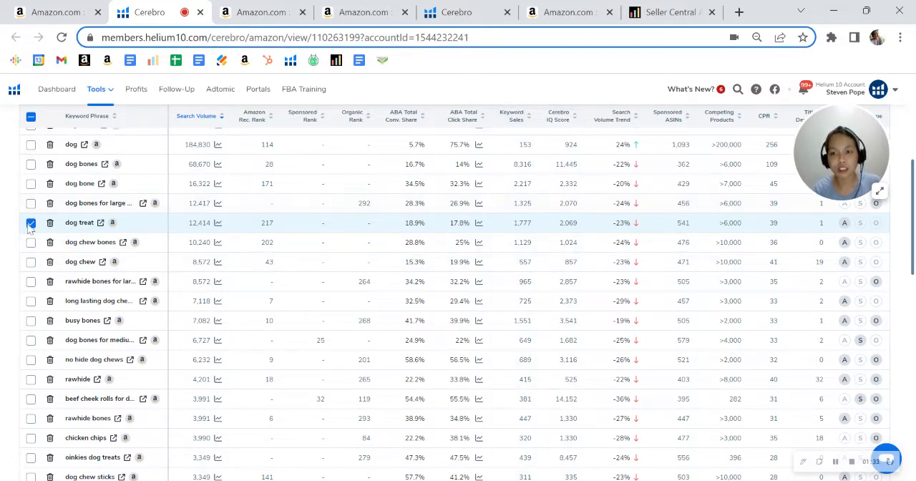
click(32, 224)
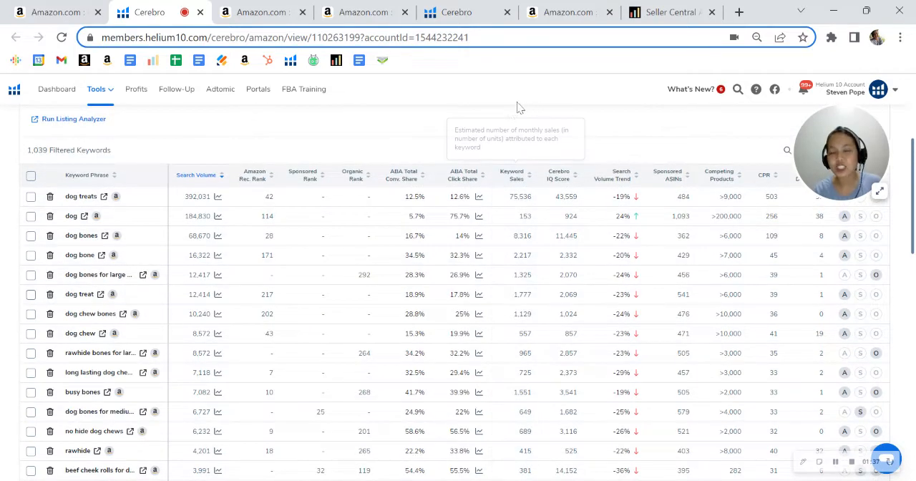
mouse_move(283, 283)
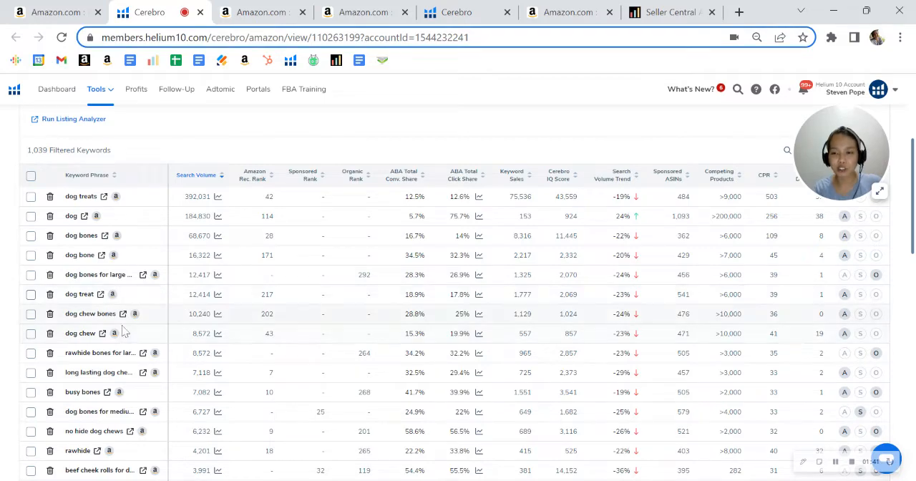
Mark the 'pet treats' keyword (1,531 searches) and switch over to its Amazon results page
scroll(down, 3)
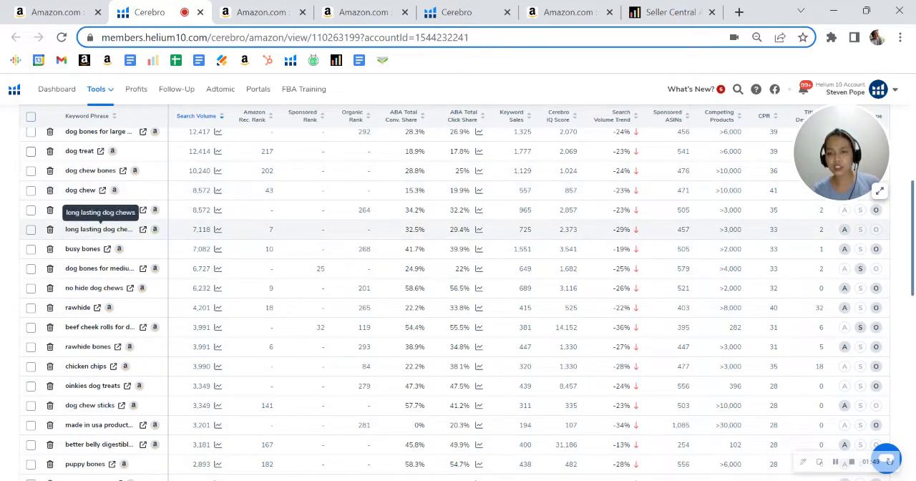
scroll(down, 3)
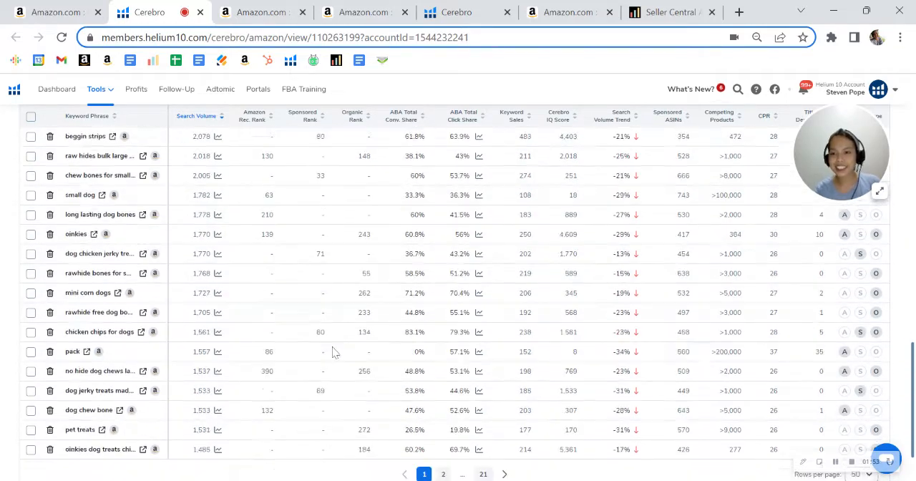
scroll(down, 3)
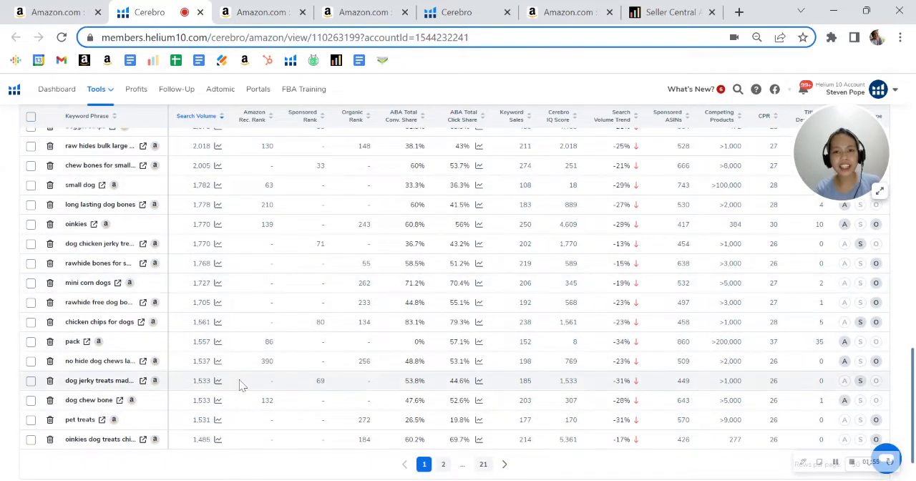
click(31, 419)
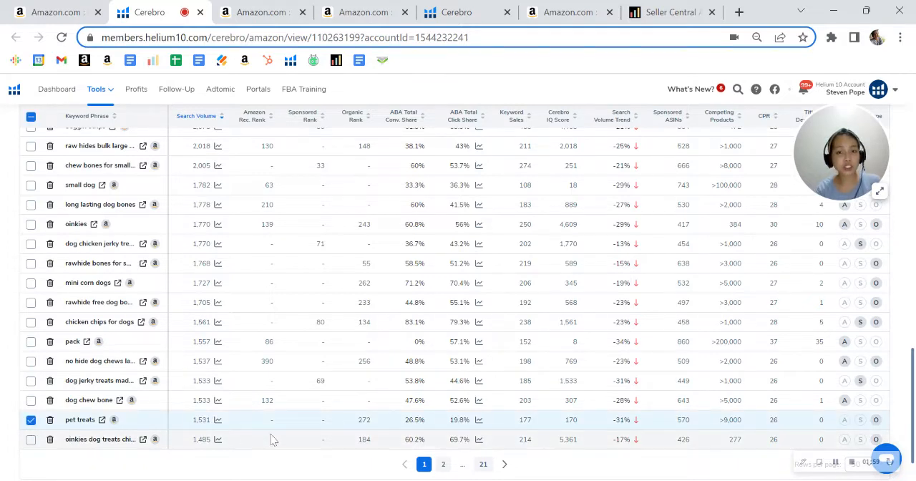
mouse_move(379, 439)
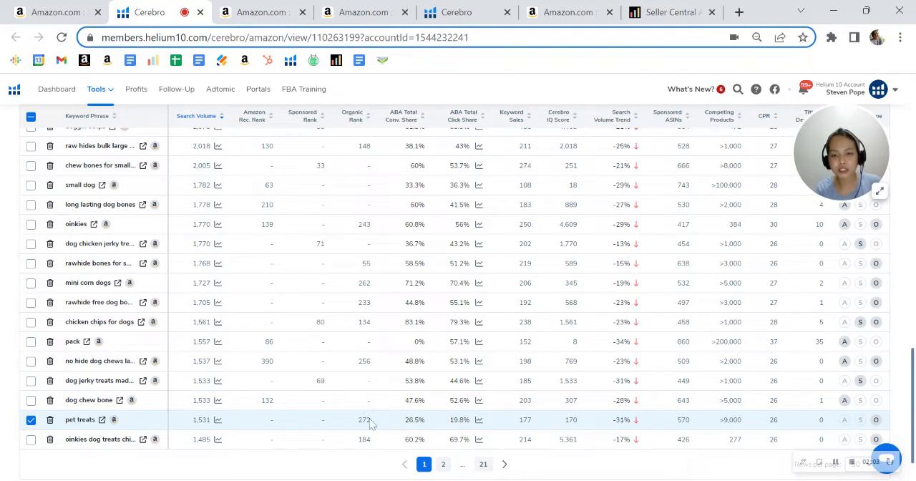
mouse_move(203, 430)
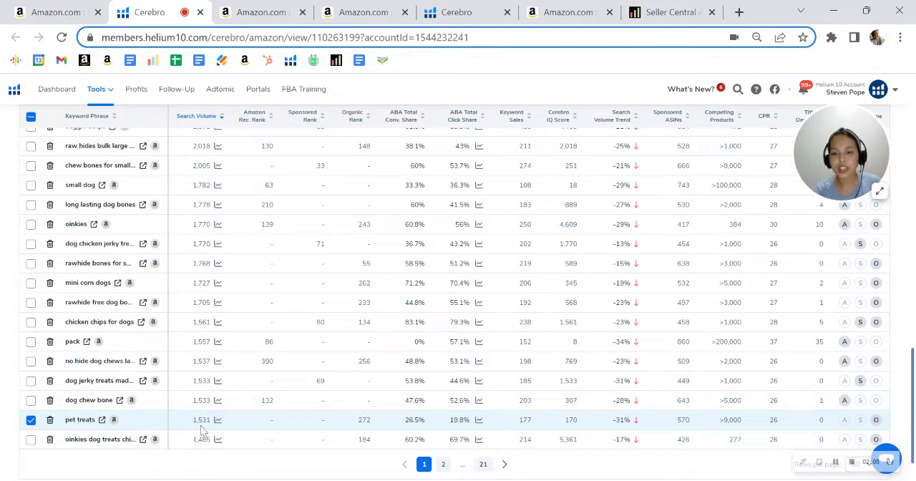
double_click(200, 419)
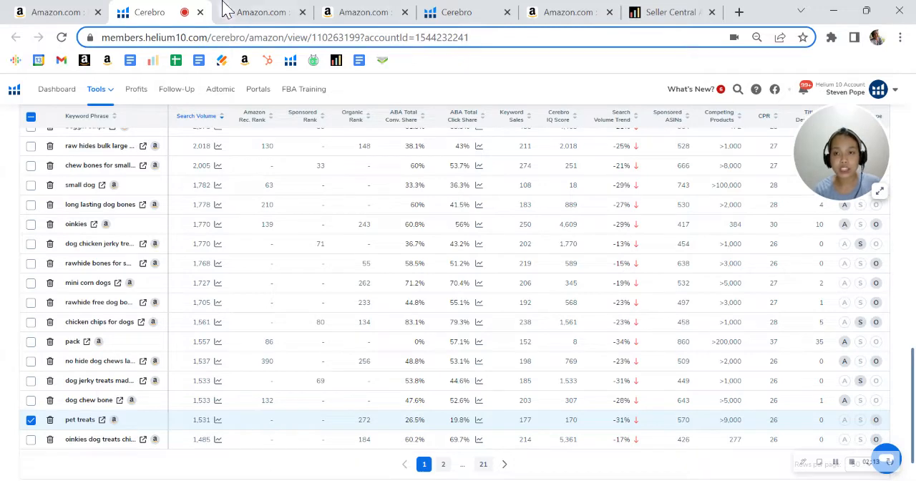
click(260, 11)
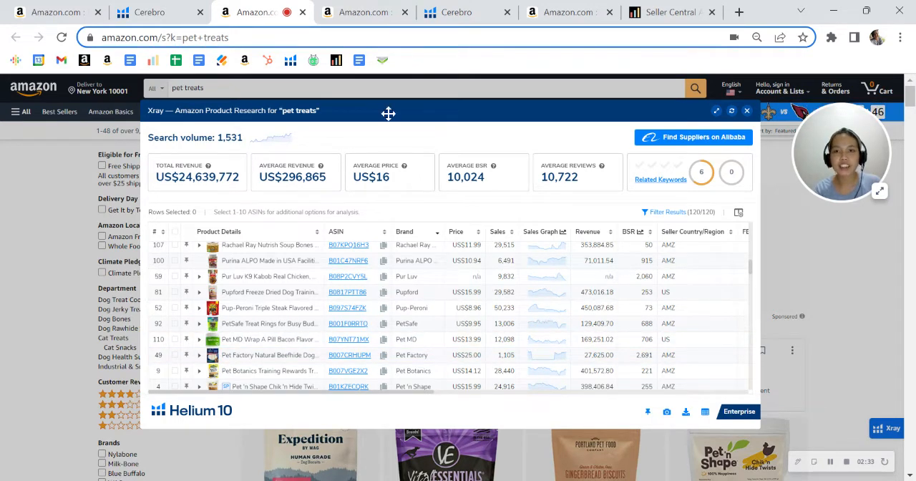
Launch Helium 10 Xray on the Amazon 'pet treats' results to see the product research summary
click(150, 11)
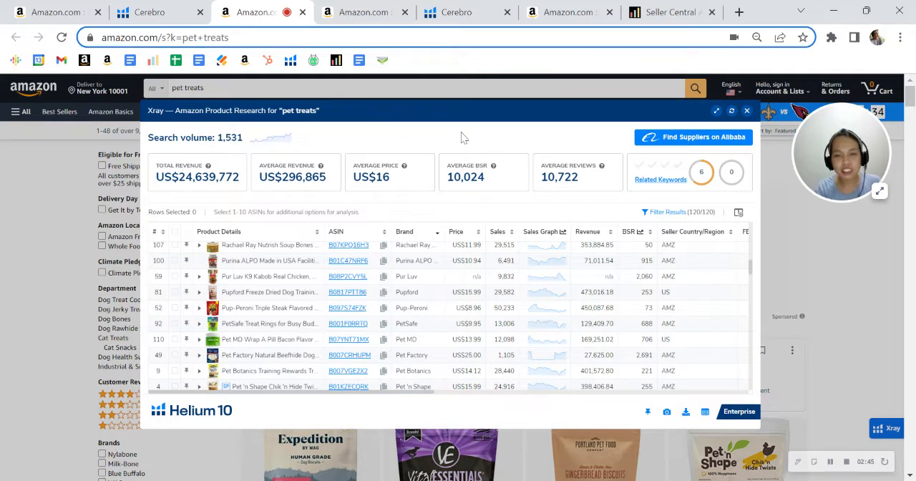
mouse_move(452, 146)
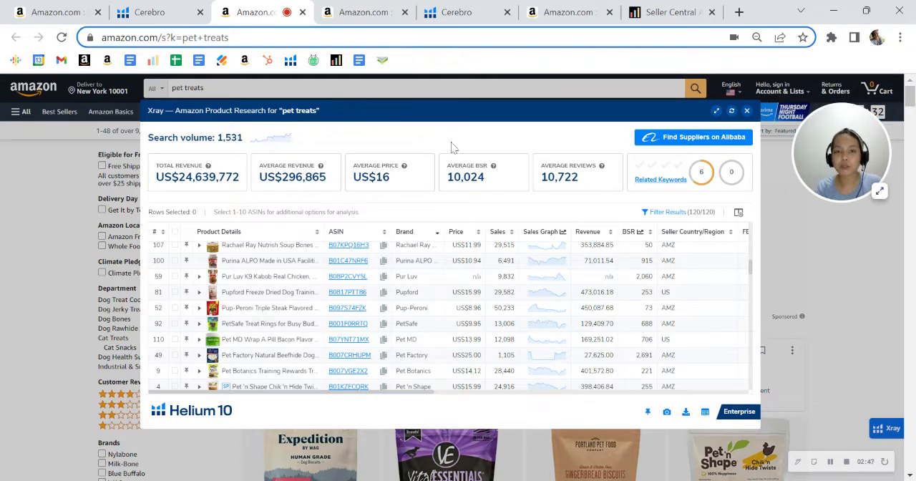
mouse_move(496, 152)
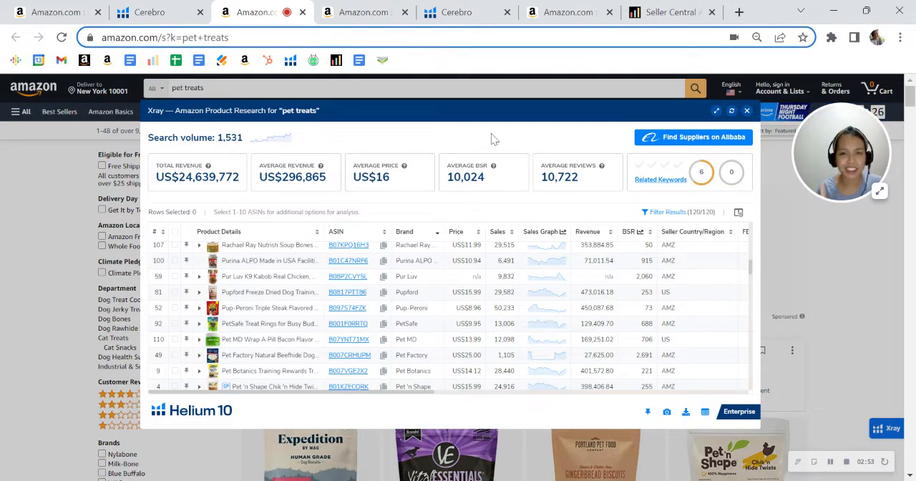
mouse_move(307, 180)
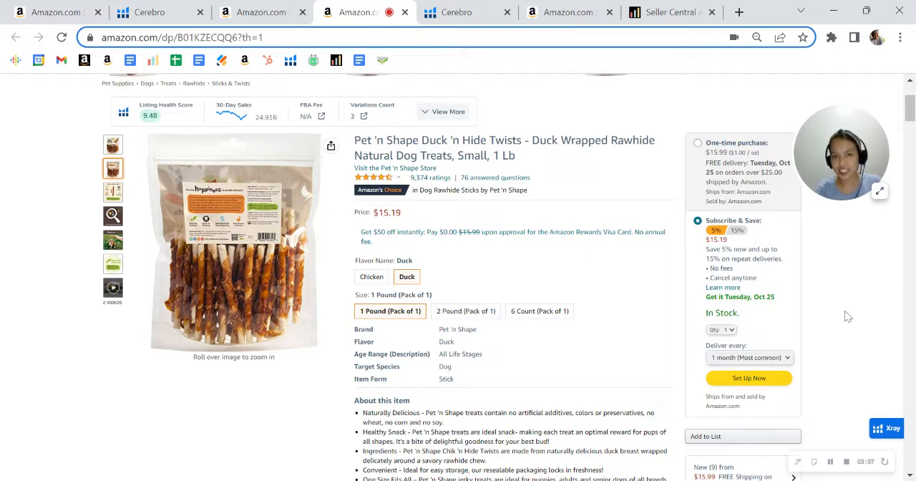
mouse_move(804, 349)
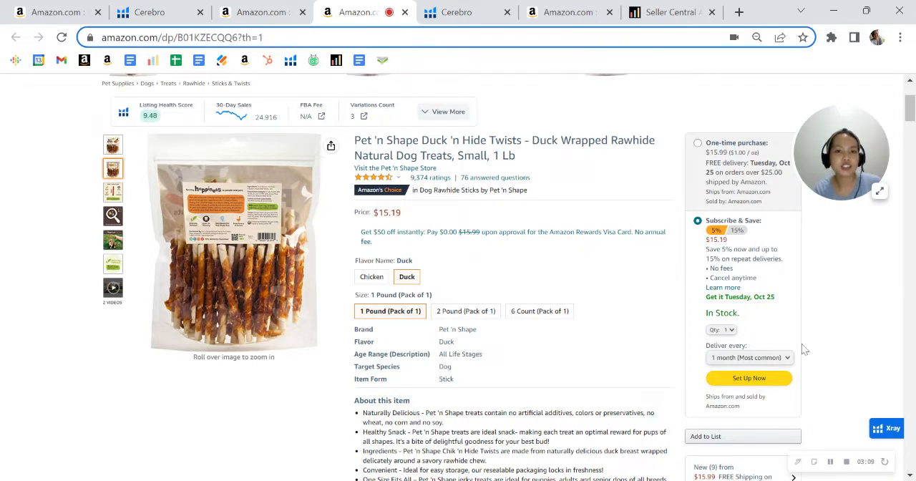
mouse_move(679, 89)
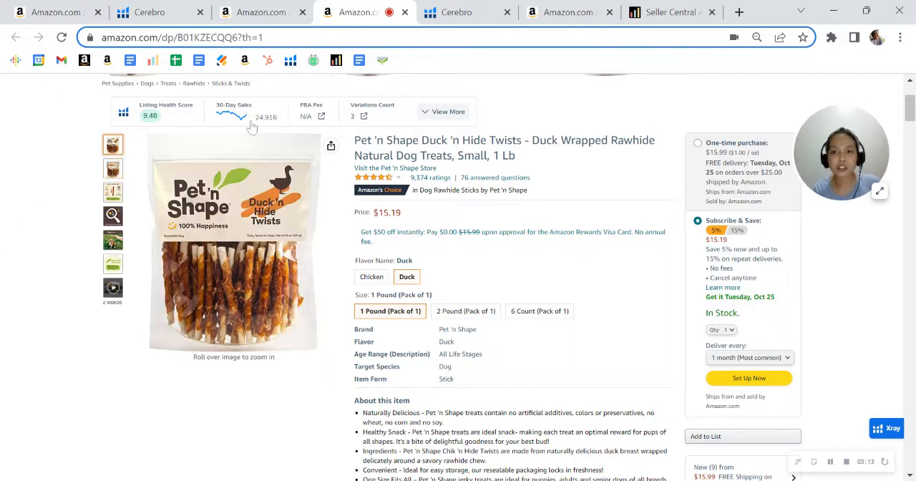
mouse_move(250, 122)
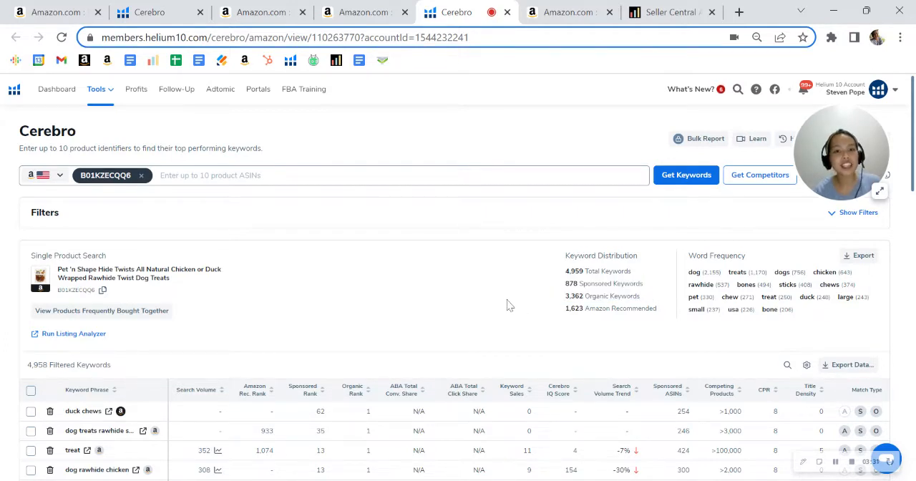
mouse_move(498, 319)
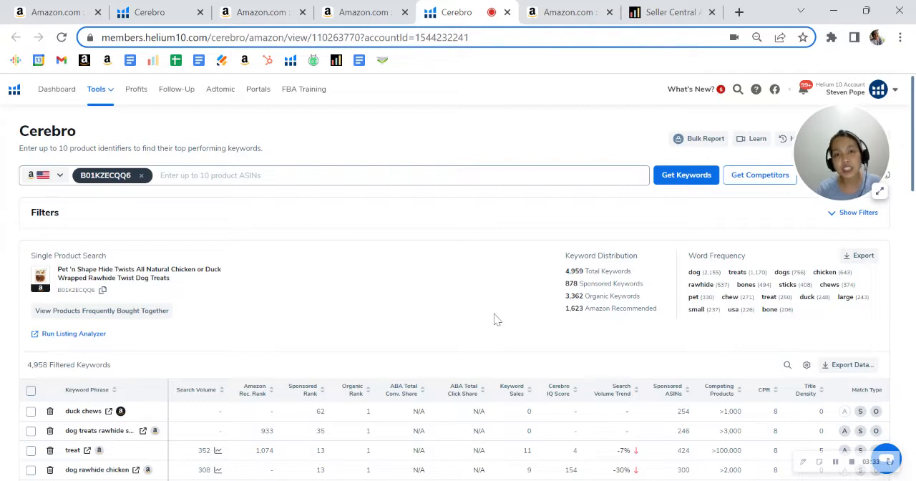
Review Cerebro's keyword results for the Pet 'n Shape twists, ASIN B01KZECQQ6
double_click(624, 283)
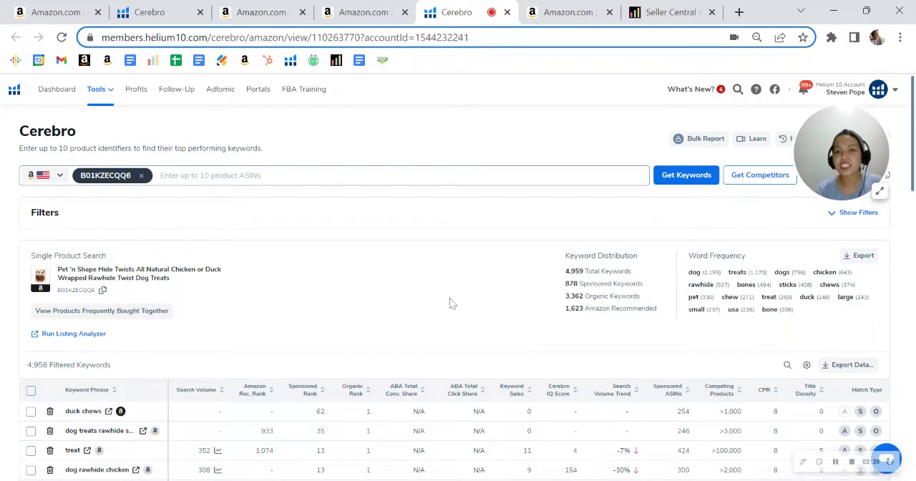
mouse_move(647, 300)
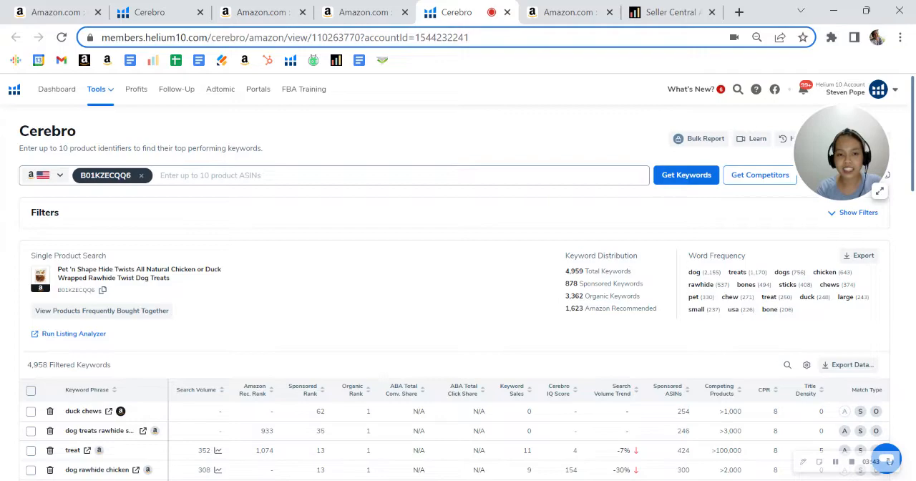
mouse_move(523, 301)
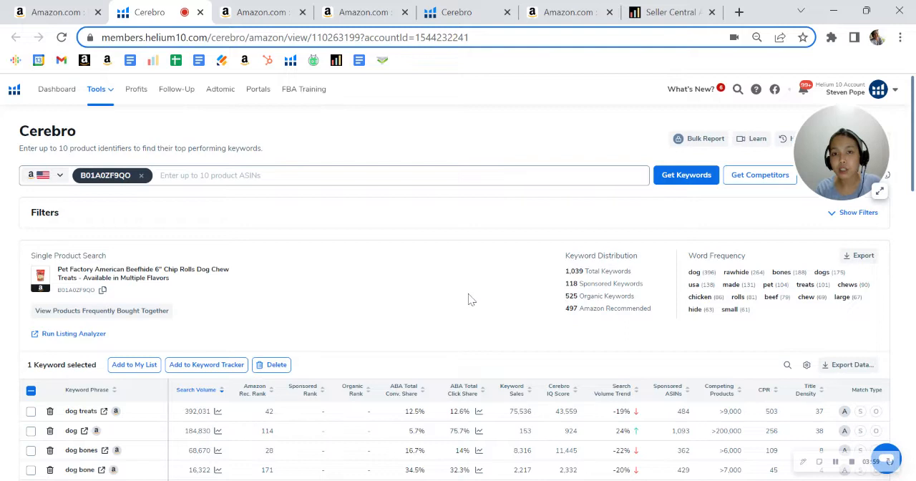
mouse_move(475, 312)
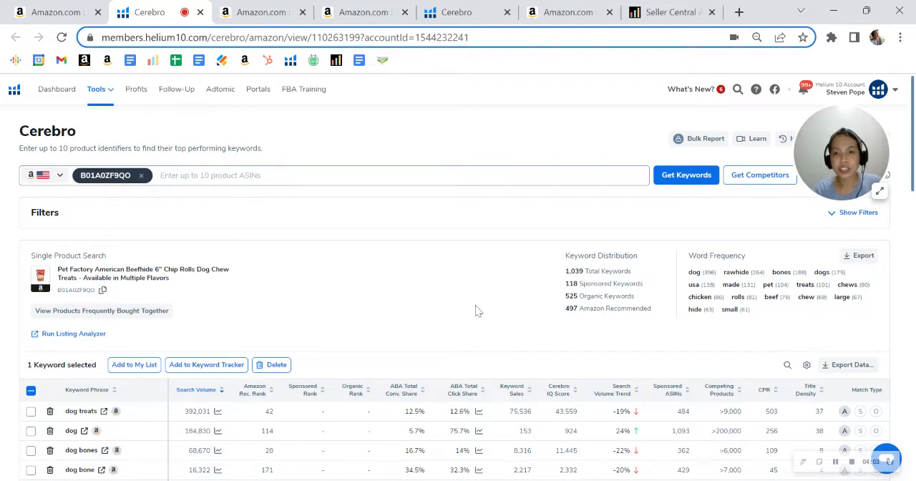
mouse_move(460, 309)
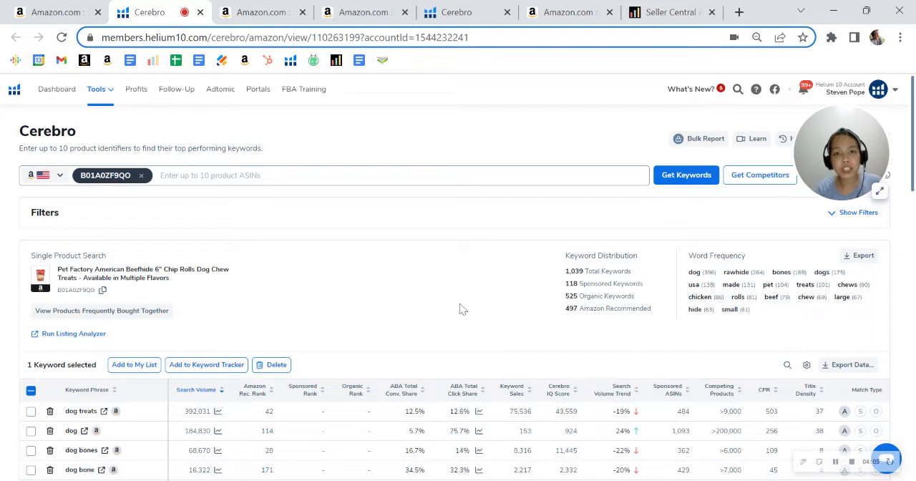
mouse_move(484, 301)
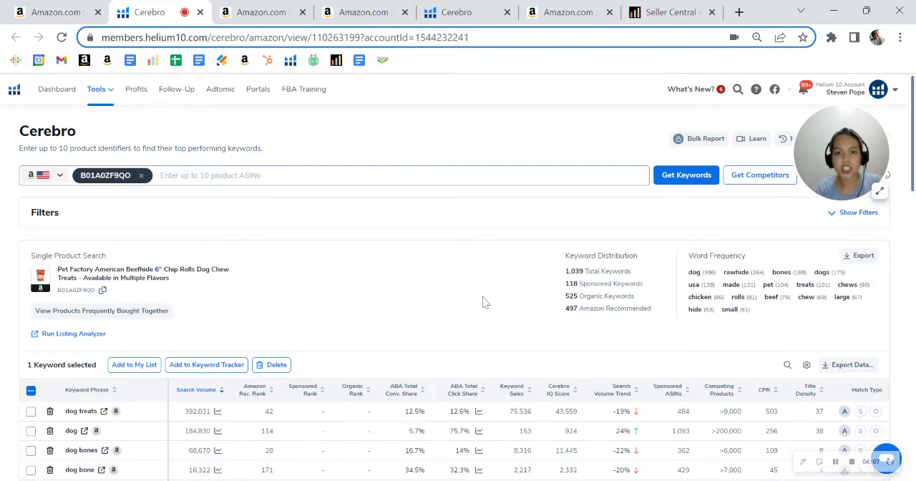
mouse_move(465, 322)
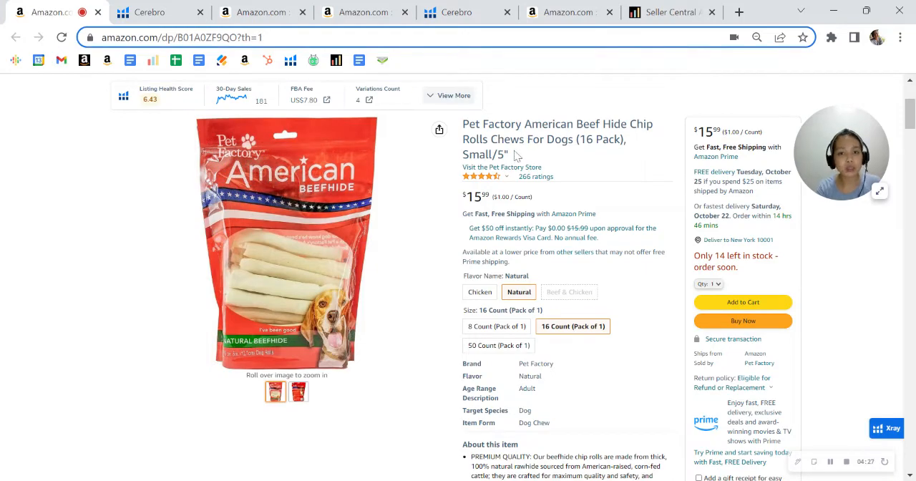
View the back-of-package photo on the Pet Factory Beef Hide Chip Rolls listing and scroll down
scroll(down, 3)
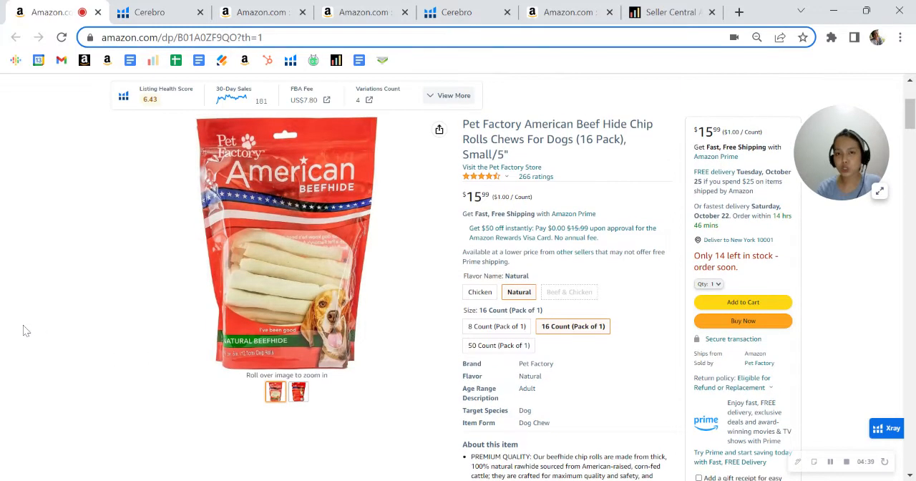
mouse_move(323, 420)
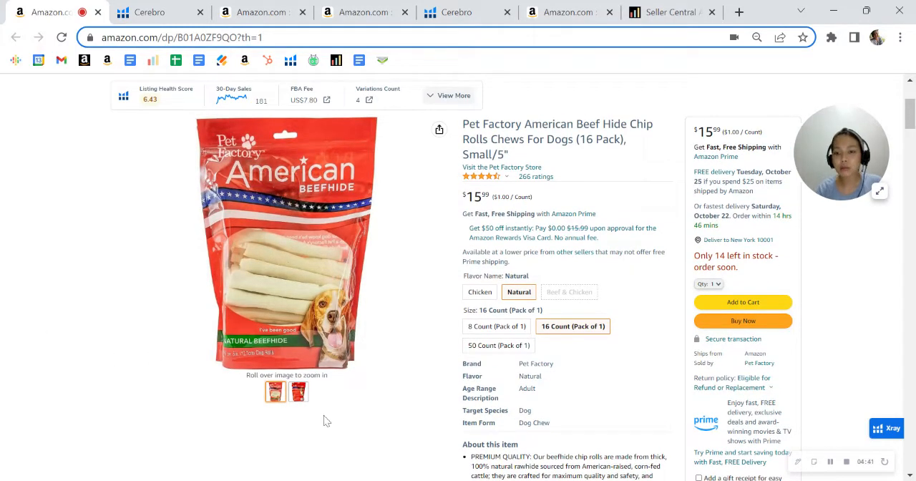
click(298, 391)
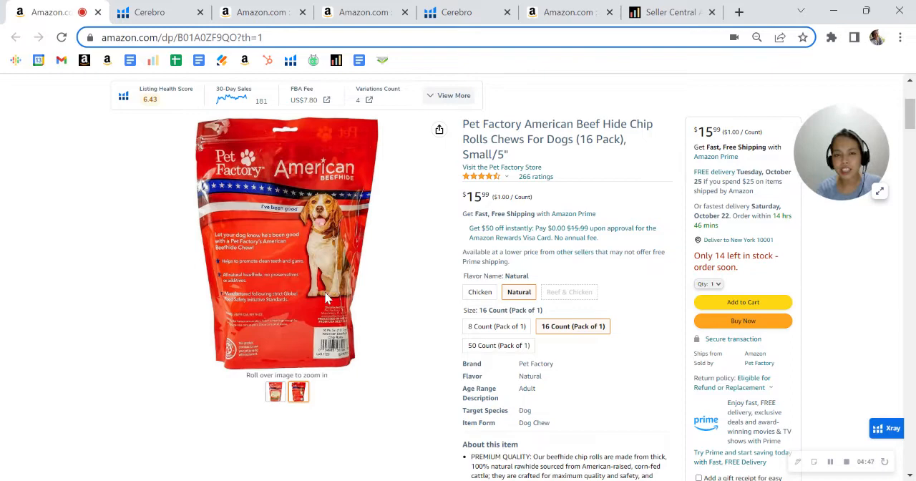
mouse_move(885, 324)
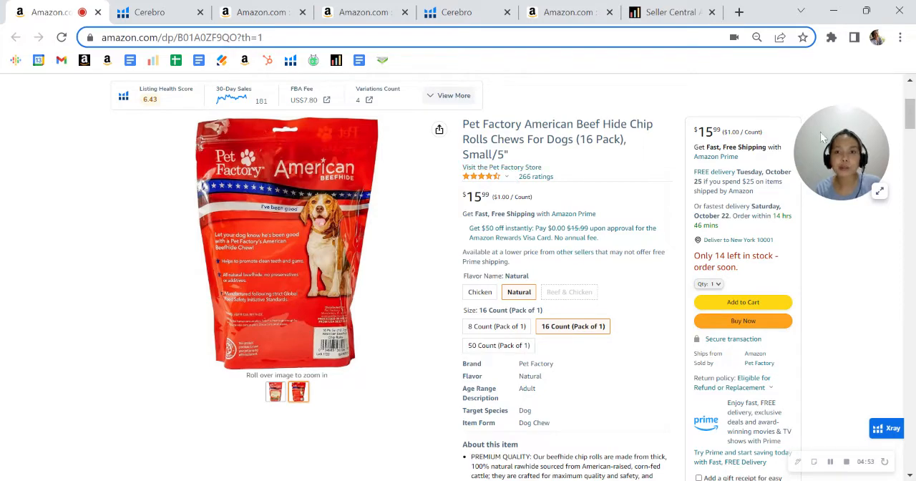
scroll(down, 3)
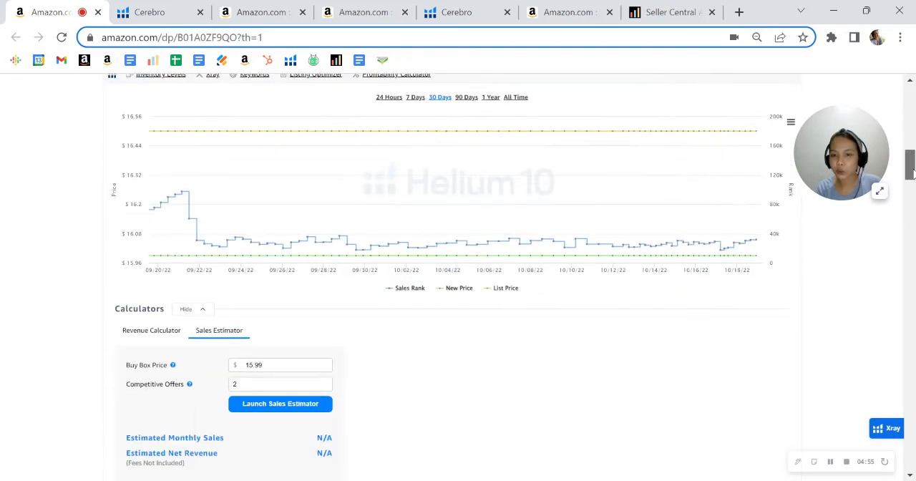
Scroll through the Pet Factory product description and details, then switch to the Age of Sage soap listing
scroll(down, 3)
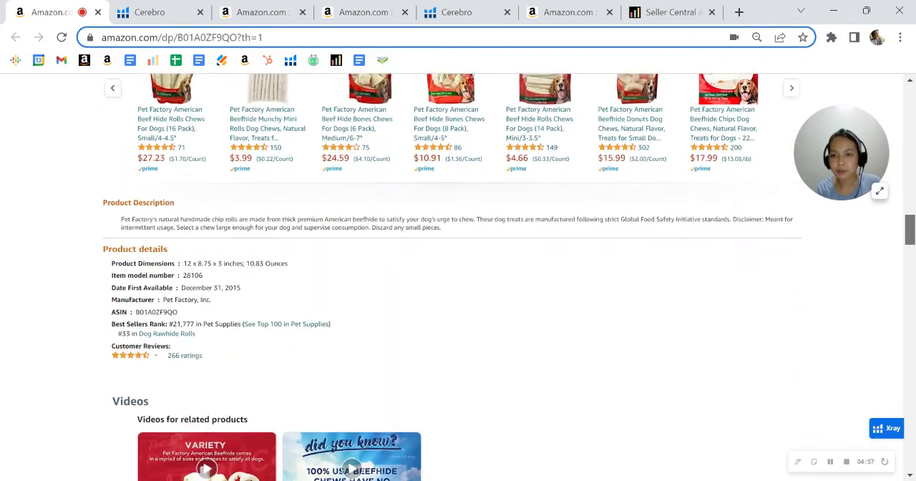
scroll(down, 3)
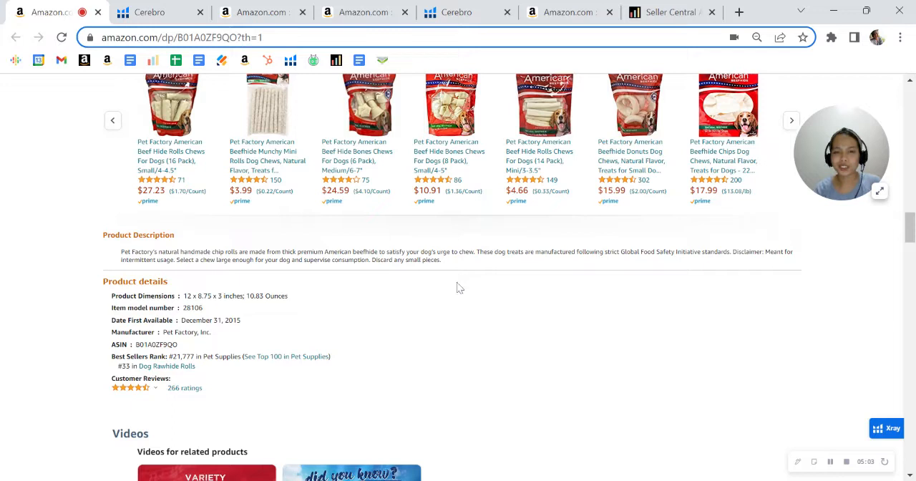
mouse_move(580, 332)
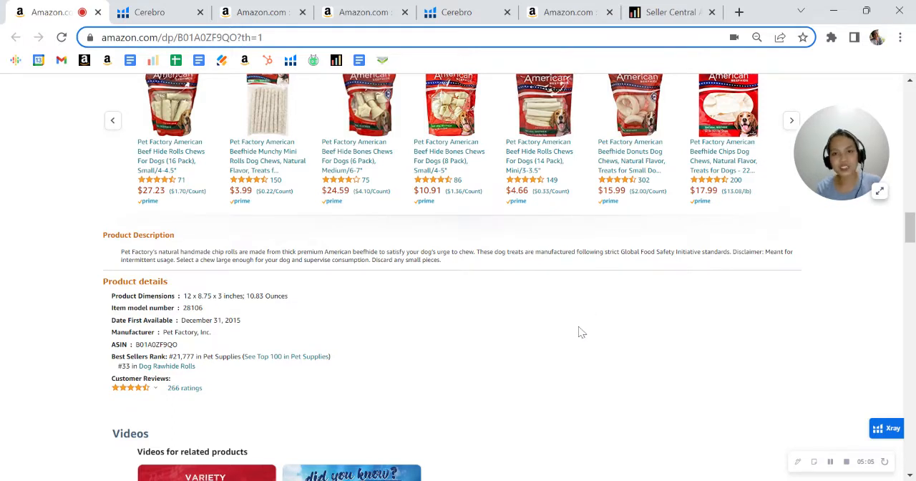
double_click(400, 260)
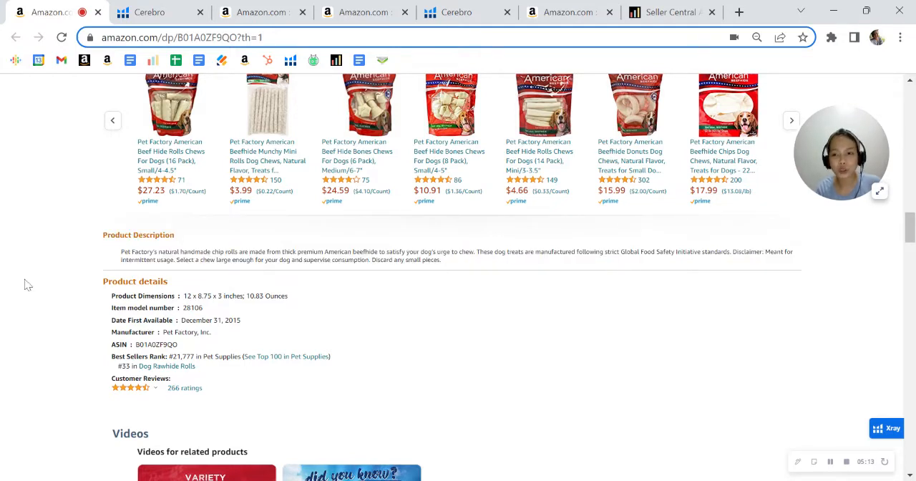
click(565, 12)
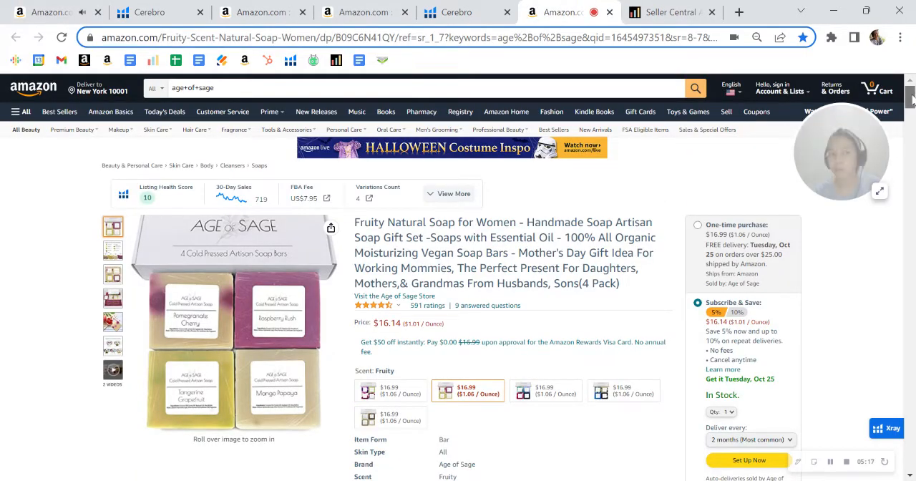
Scroll to the Age of Sage 'From the brand' carousel and advance the brand story to its next panel
scroll(down, 3)
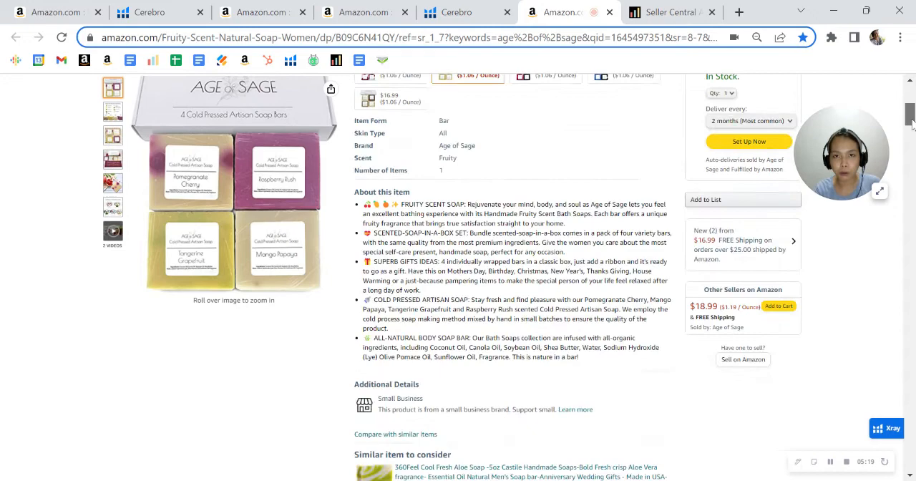
scroll(down, 3)
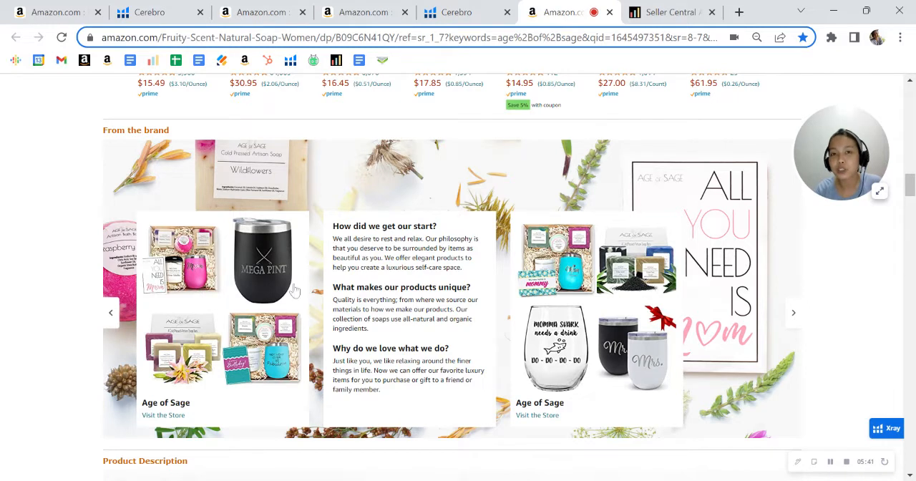
mouse_move(561, 307)
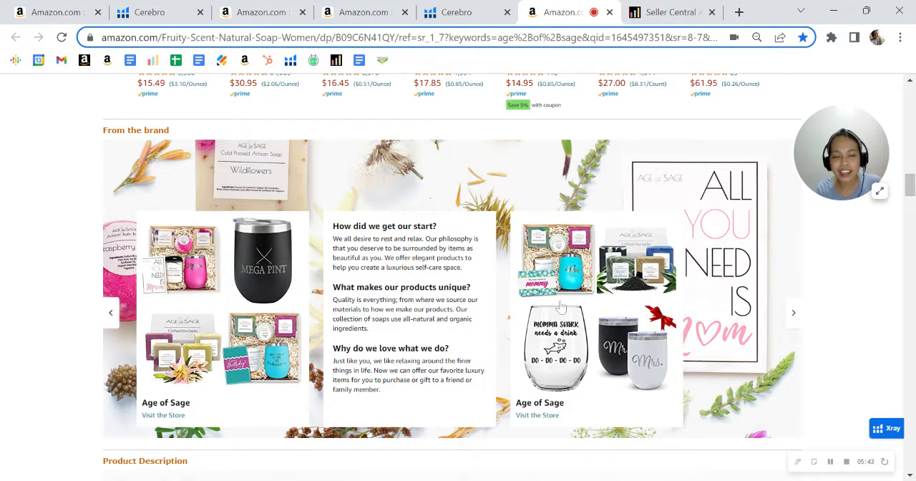
mouse_move(591, 295)
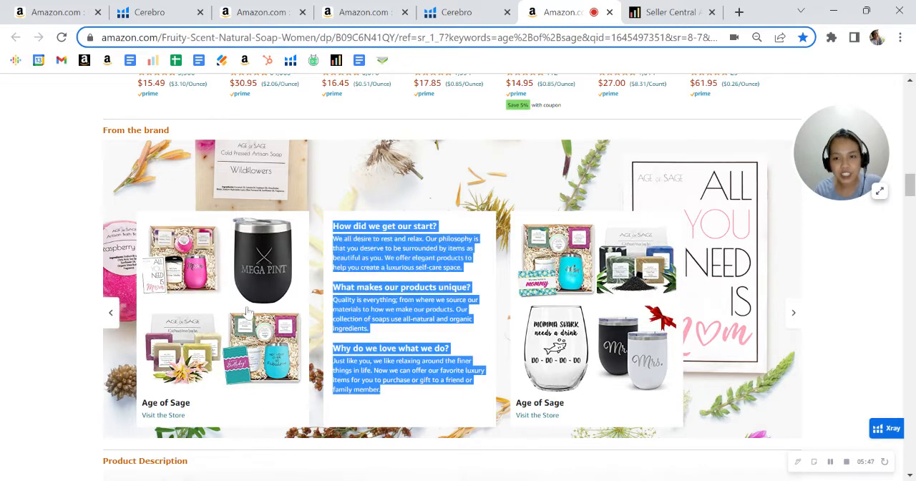
click(793, 312)
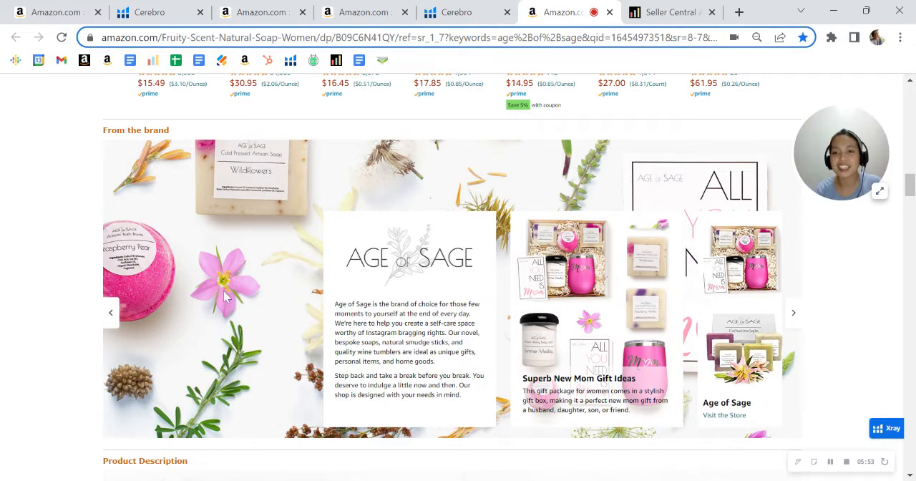
scroll(down, 3)
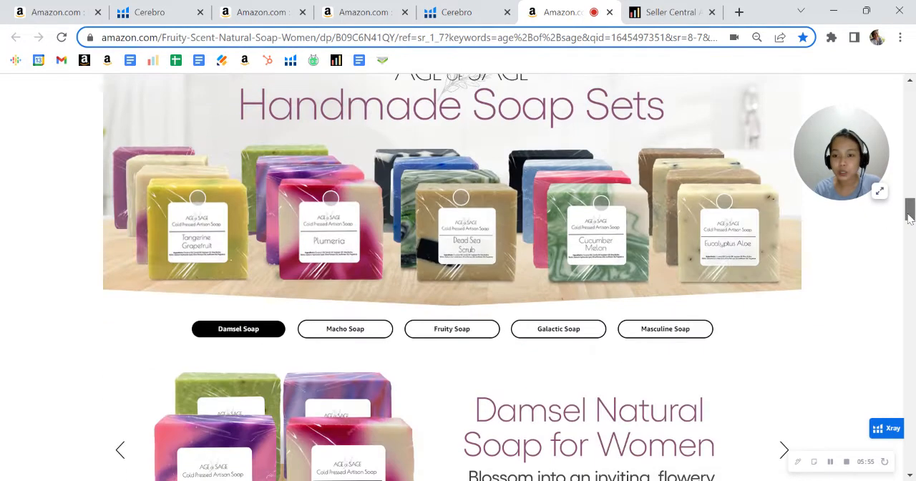
Scroll through the Age of Sage A+ soap showcase to the comparison chart, then switch to the My Amazon Guy homepage
scroll(down, 3)
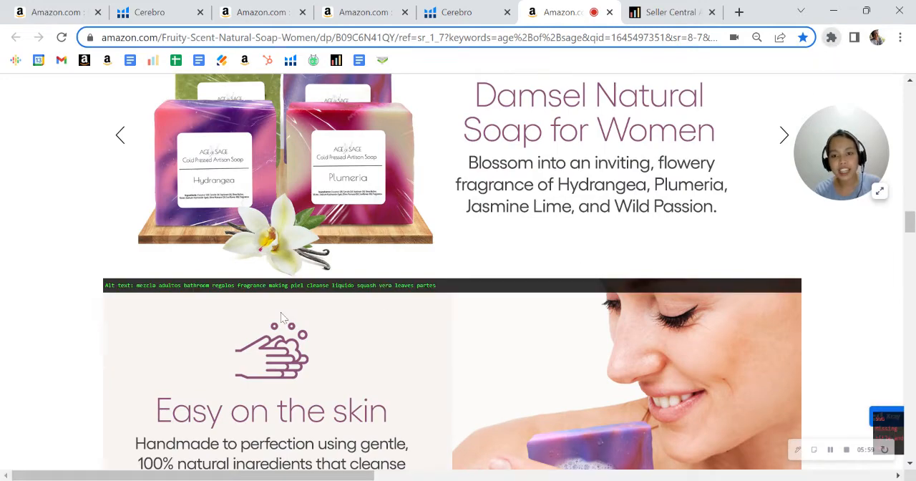
scroll(down, 3)
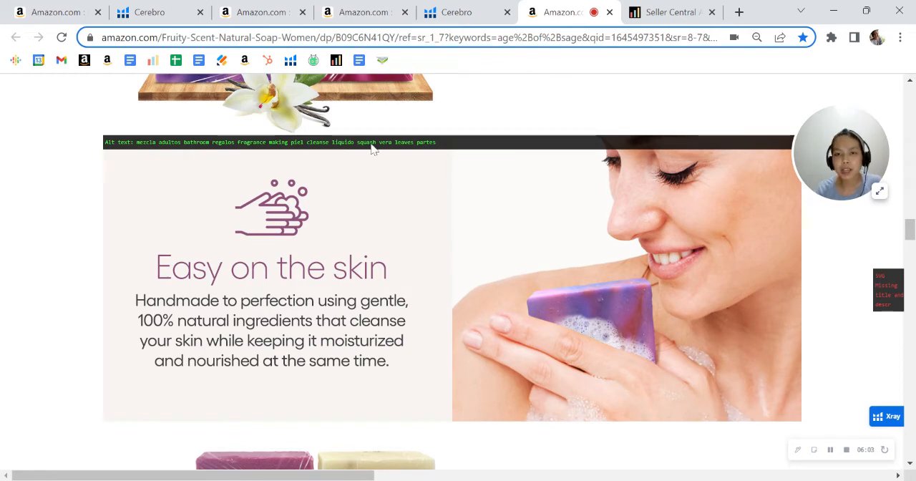
mouse_move(312, 235)
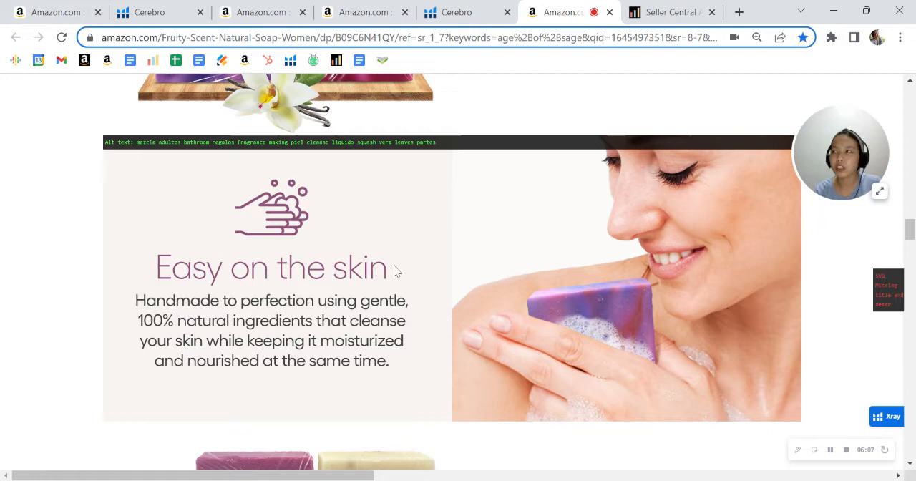
mouse_move(752, 311)
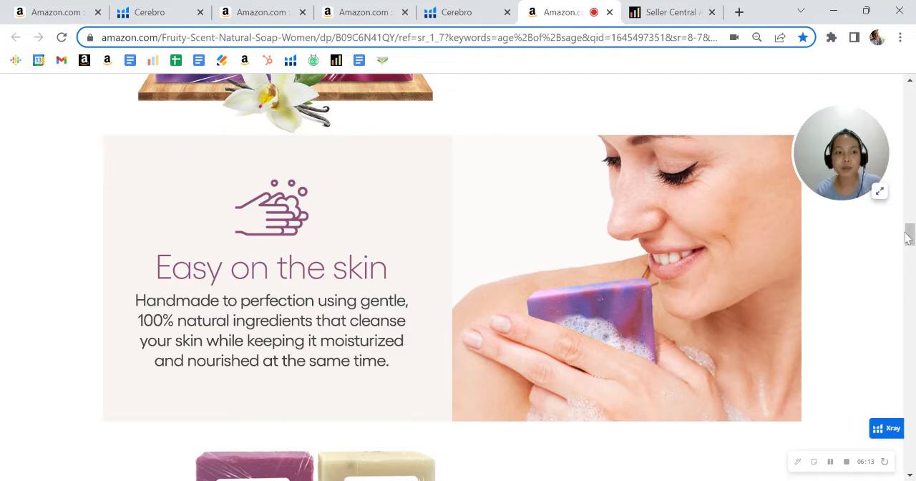
scroll(down, 3)
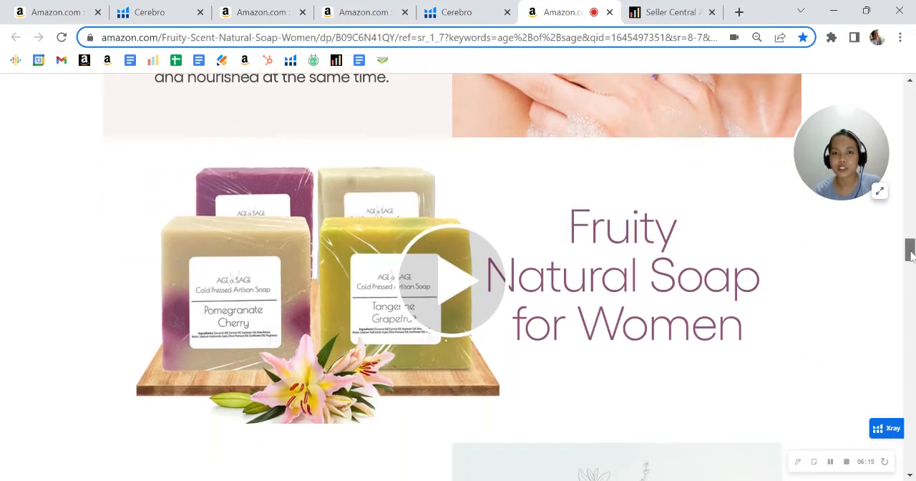
scroll(down, 3)
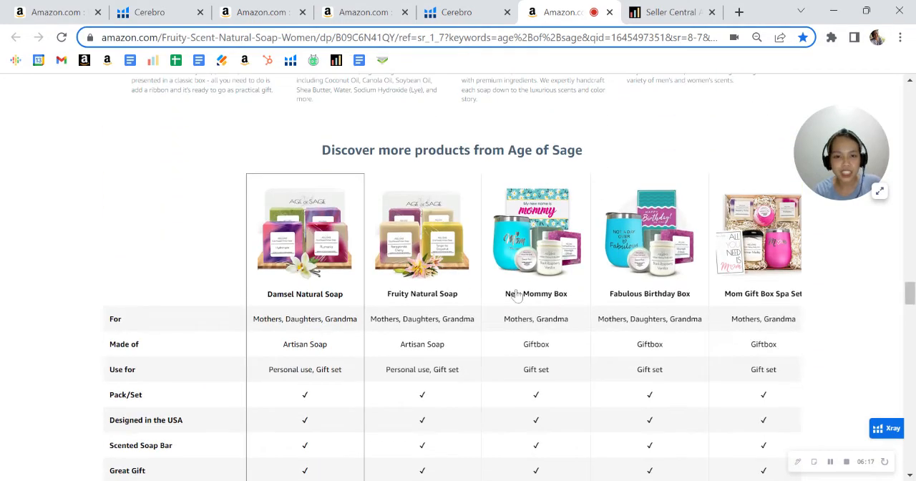
scroll(down, 3)
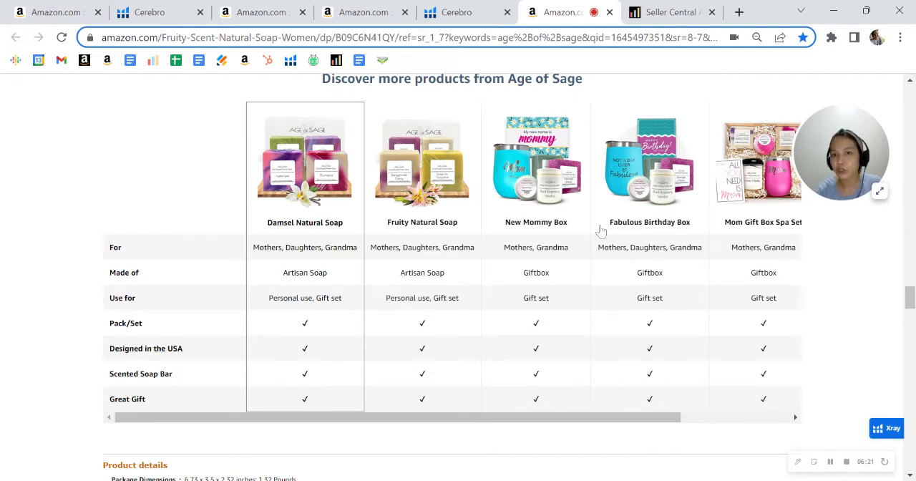
mouse_move(32, 275)
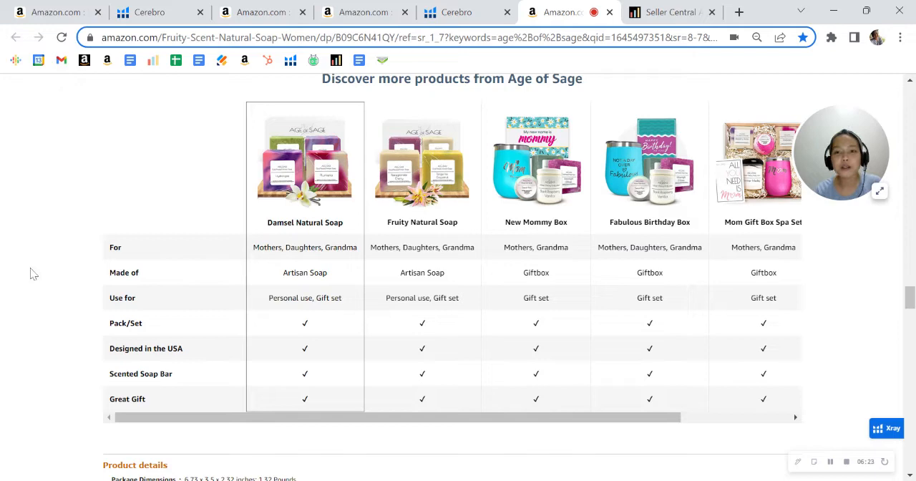
mouse_move(17, 256)
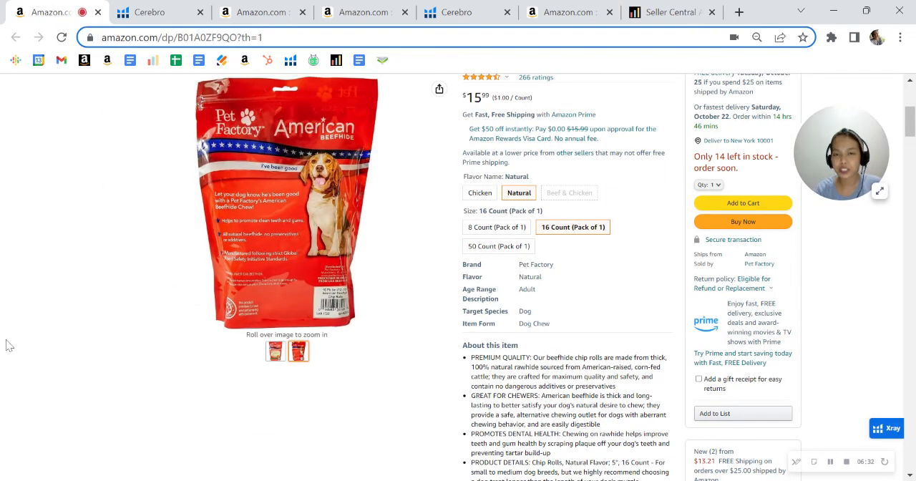
click(670, 11)
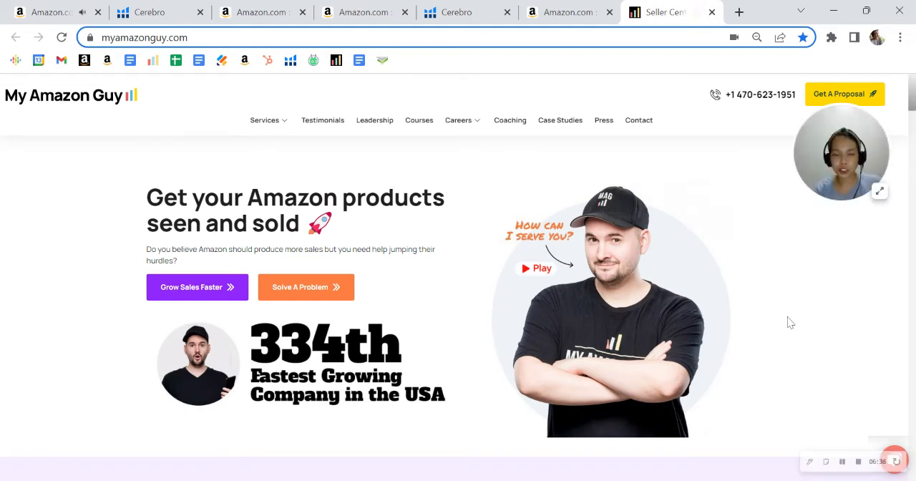
mouse_move(790, 336)
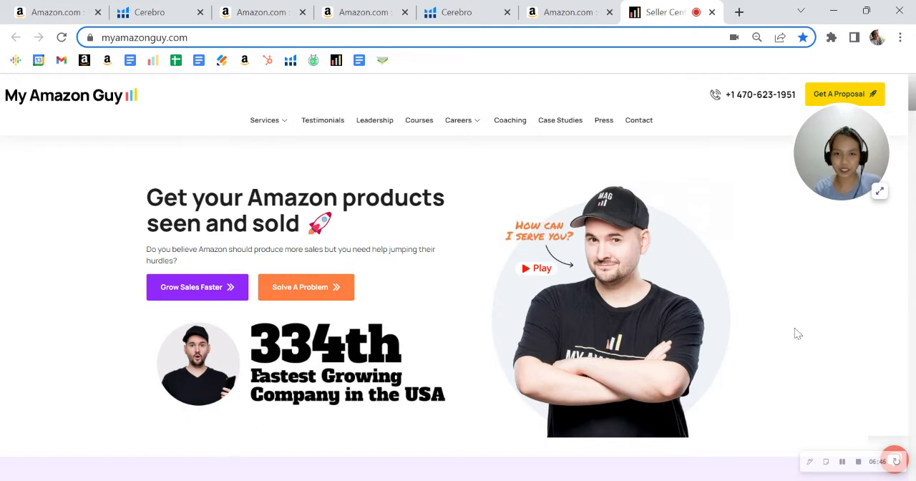
mouse_move(793, 300)
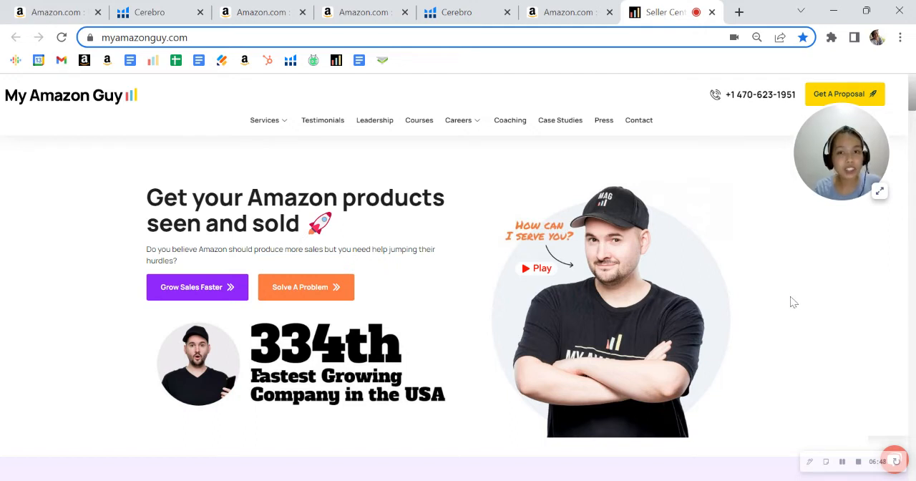
mouse_move(816, 334)
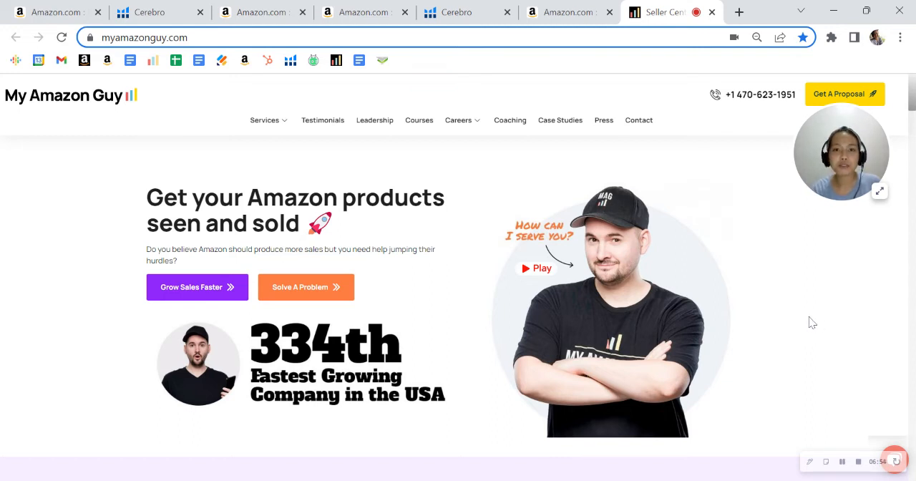
mouse_move(829, 328)
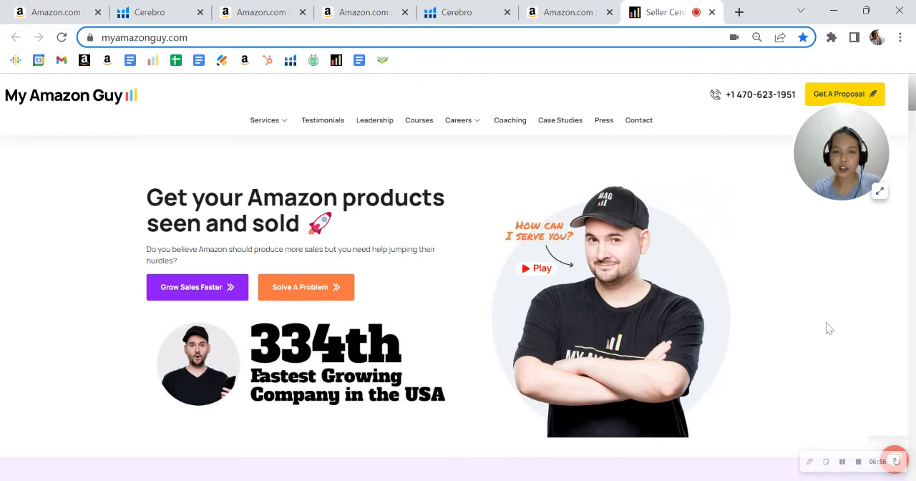
mouse_move(849, 217)
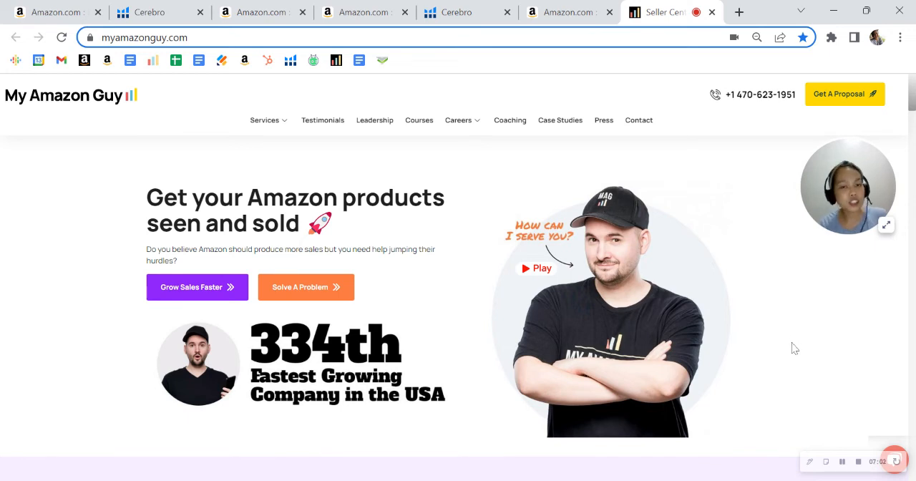
mouse_move(837, 336)
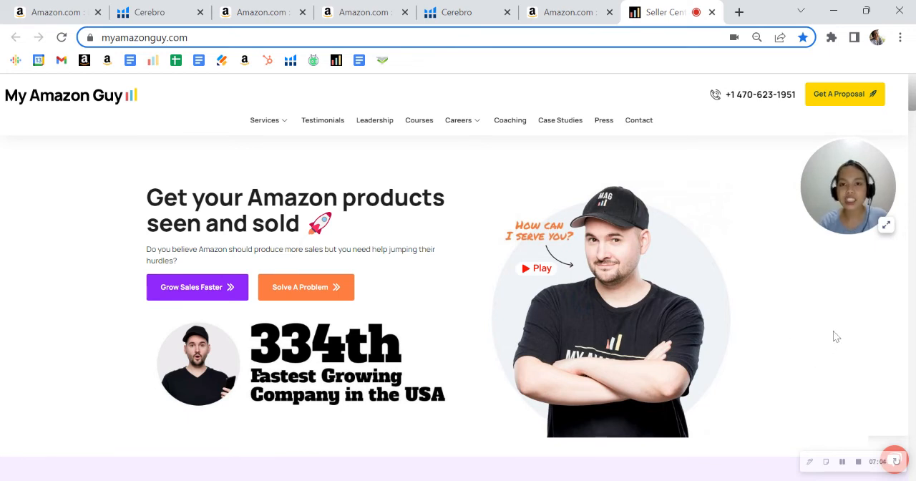
mouse_move(827, 325)
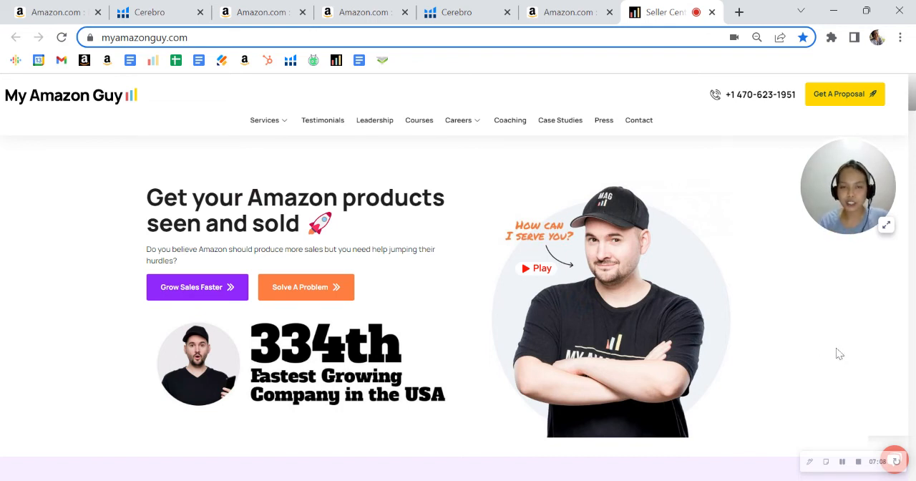
mouse_move(847, 270)
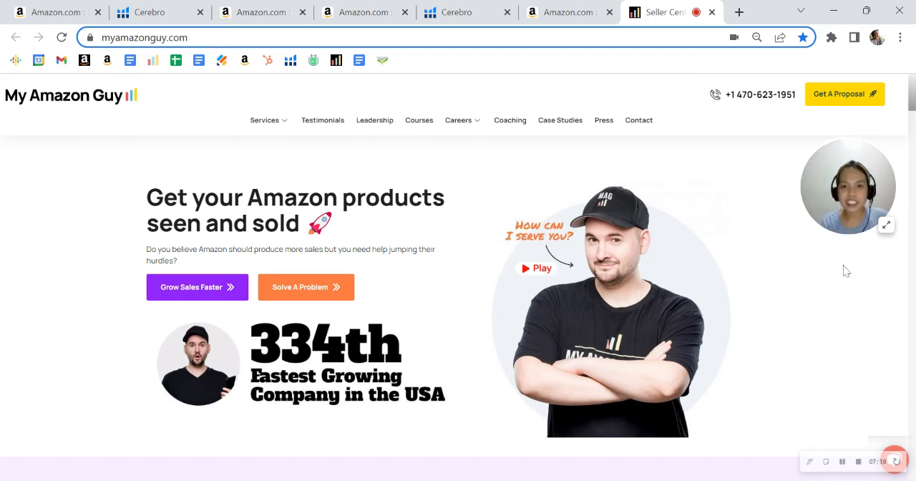
mouse_move(851, 369)
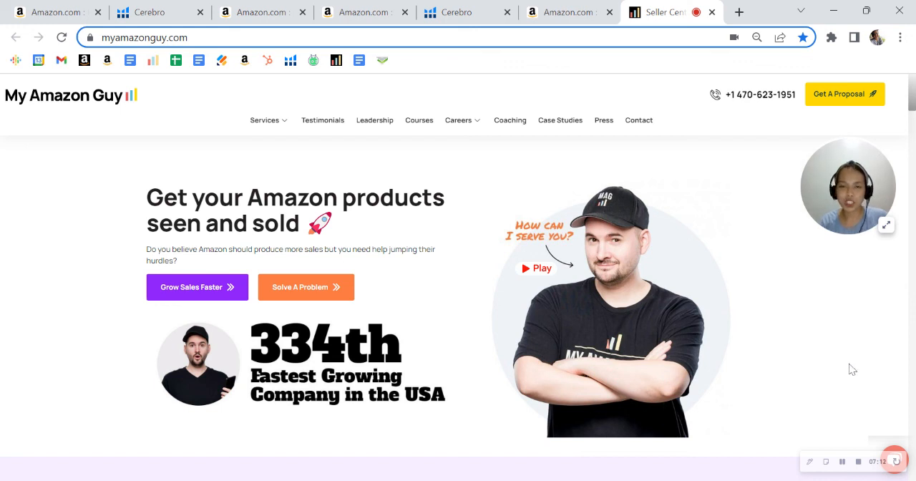
mouse_move(818, 346)
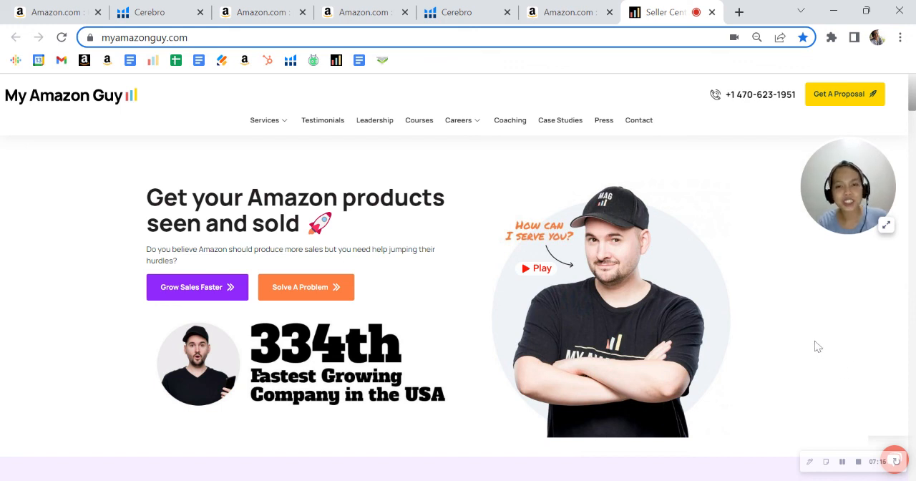
mouse_move(824, 362)
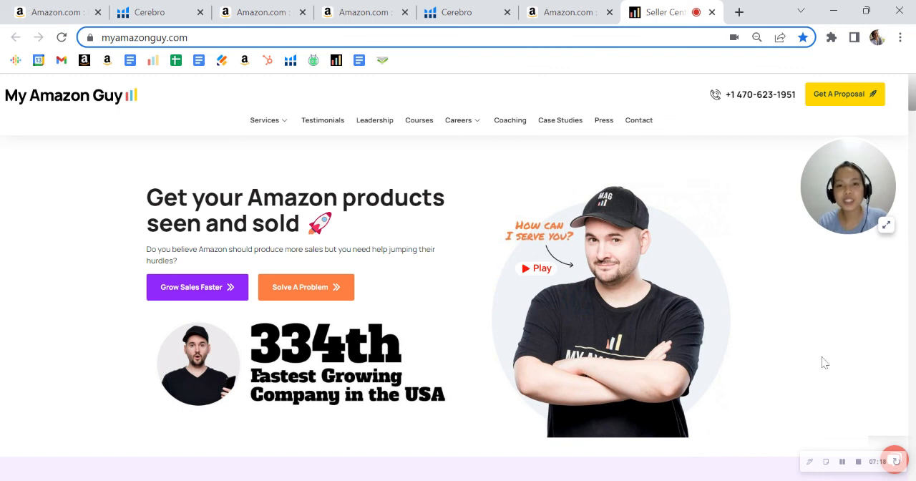
mouse_move(844, 424)
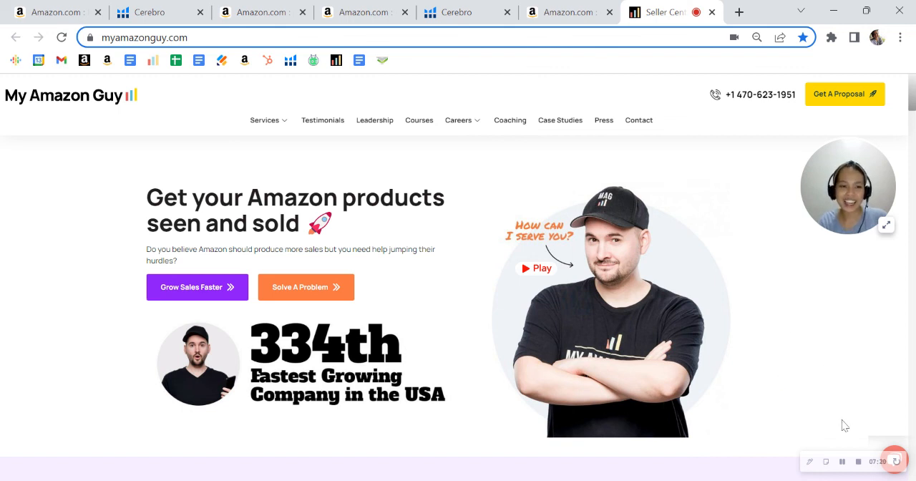